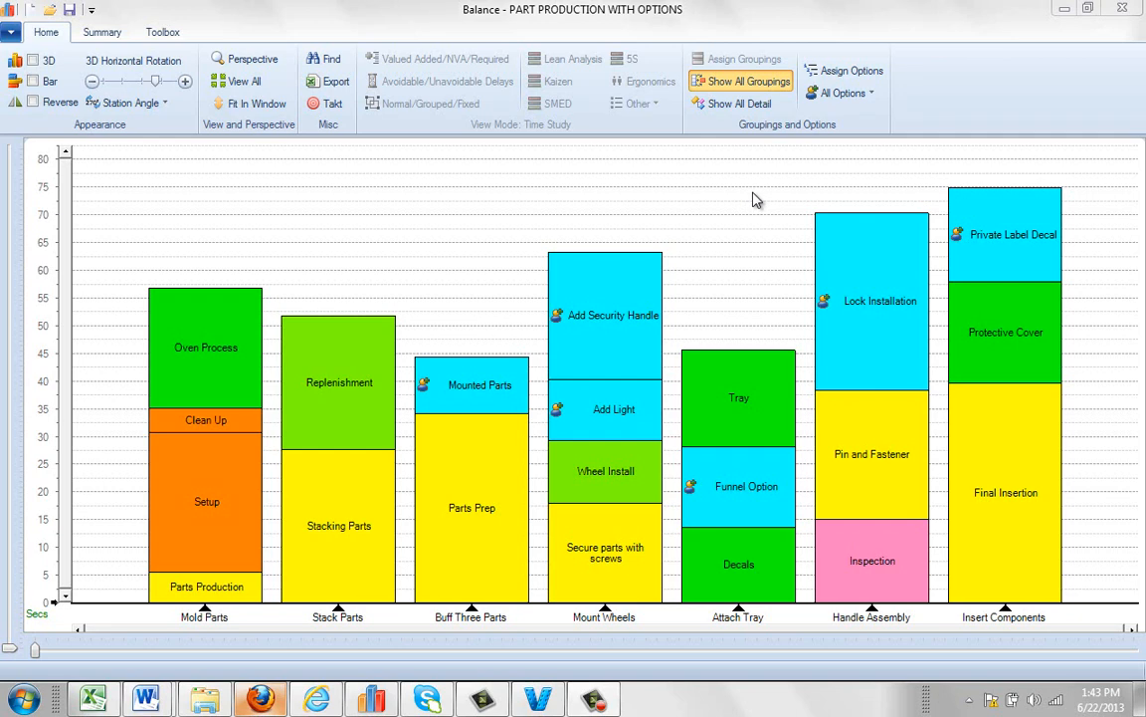
{"action": "mouse_move", "coordinate": [271, 625]}
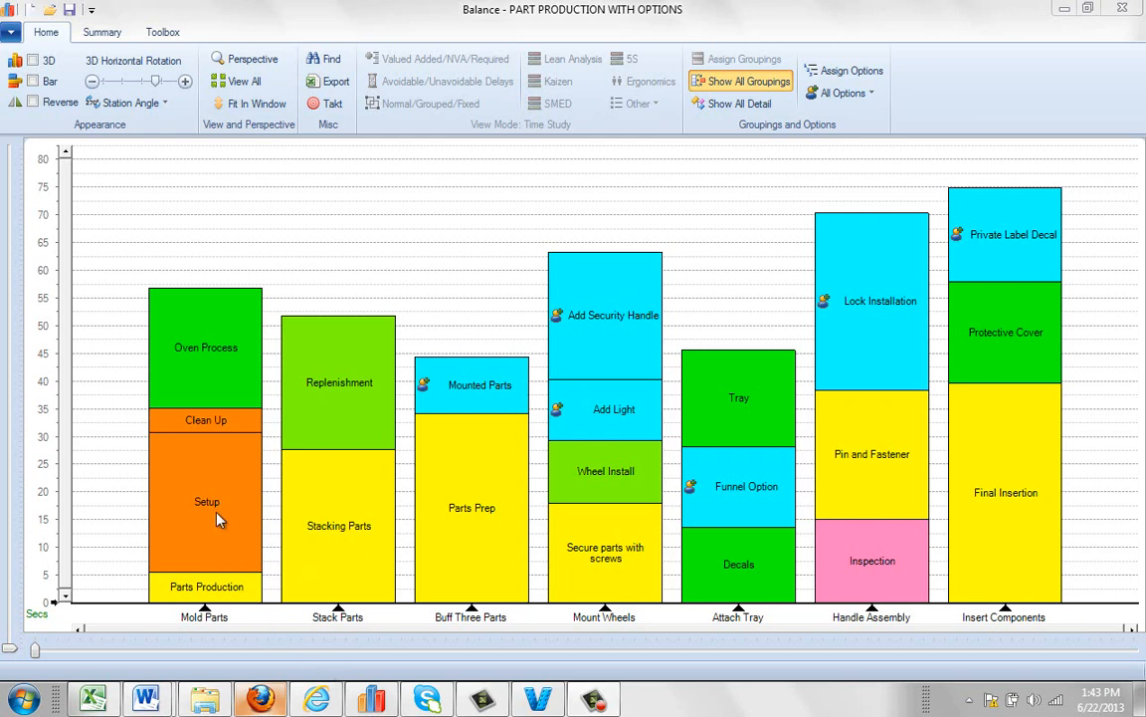
{"action": "mouse_move", "coordinate": [248, 378]}
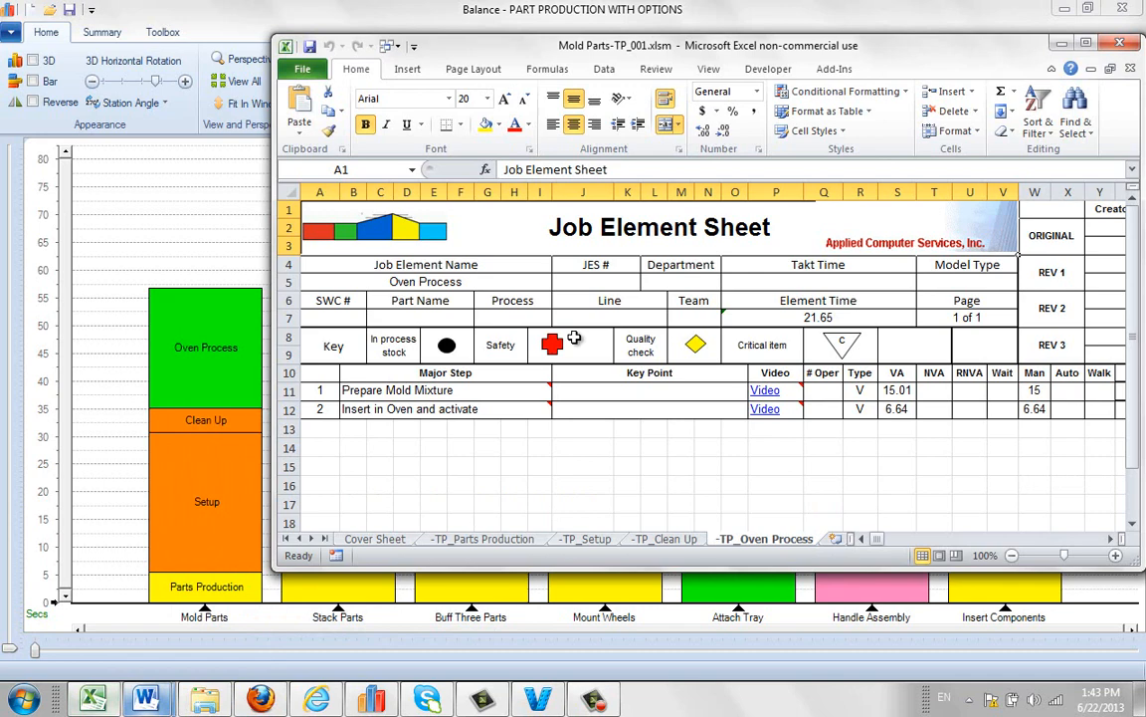
{"action": "left_click", "coordinate": [374, 538]}
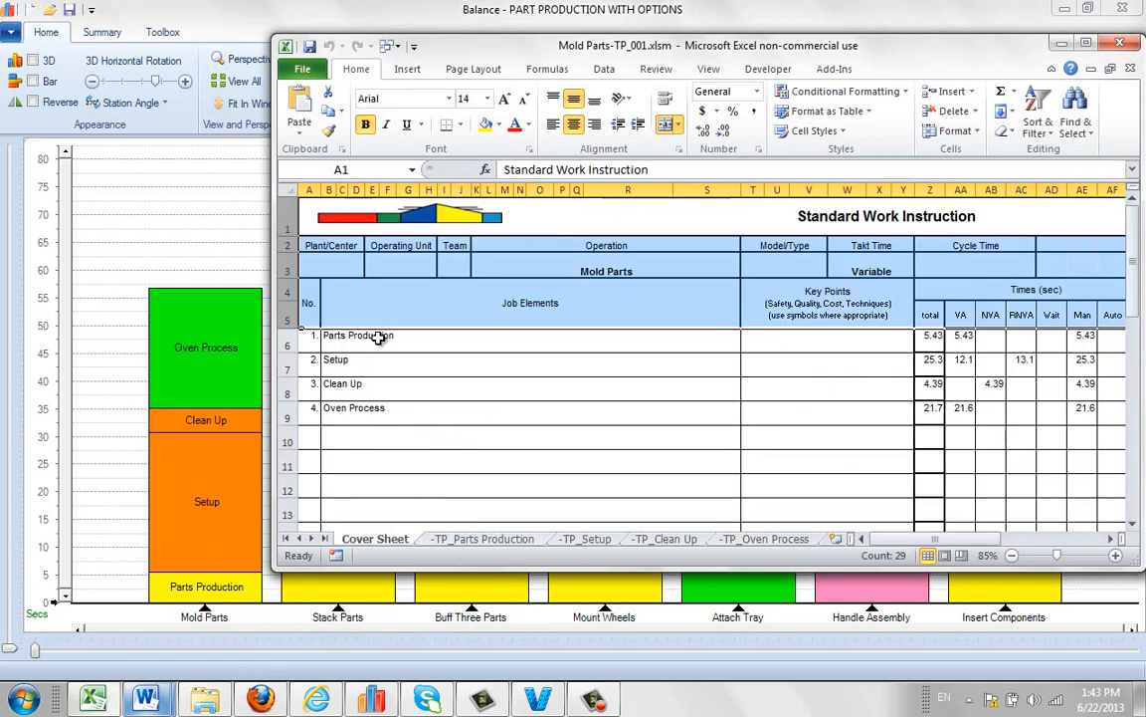
{"action": "mouse_move", "coordinate": [241, 529]}
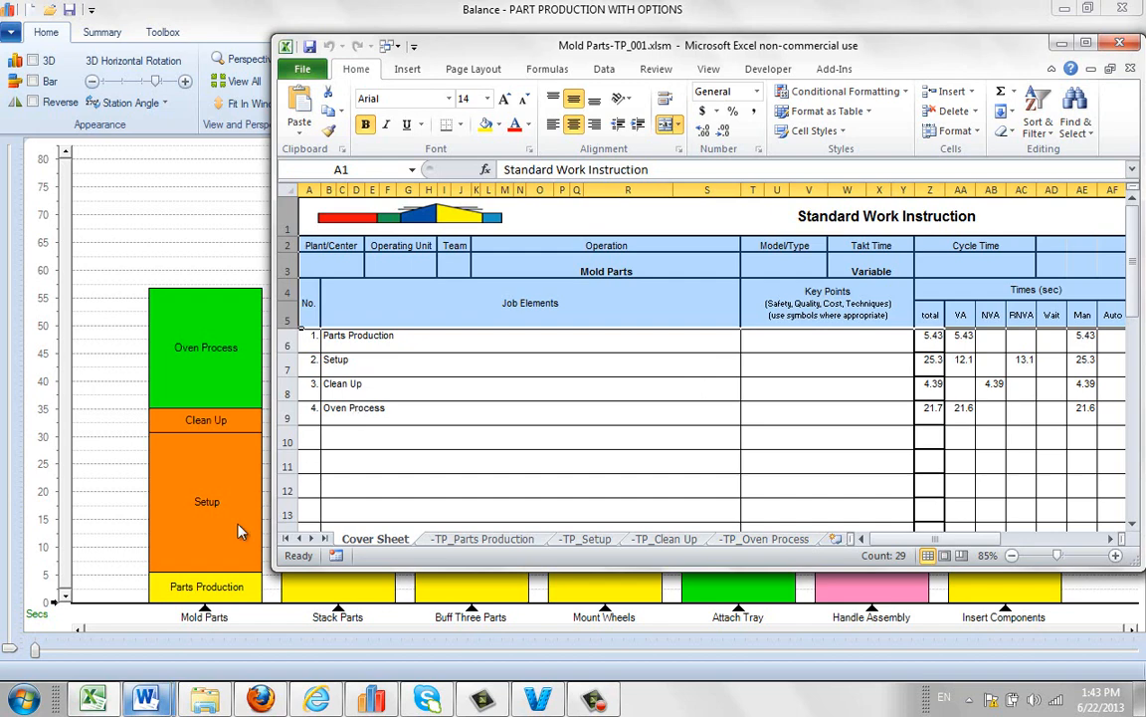
{"action": "mouse_move", "coordinate": [231, 436]}
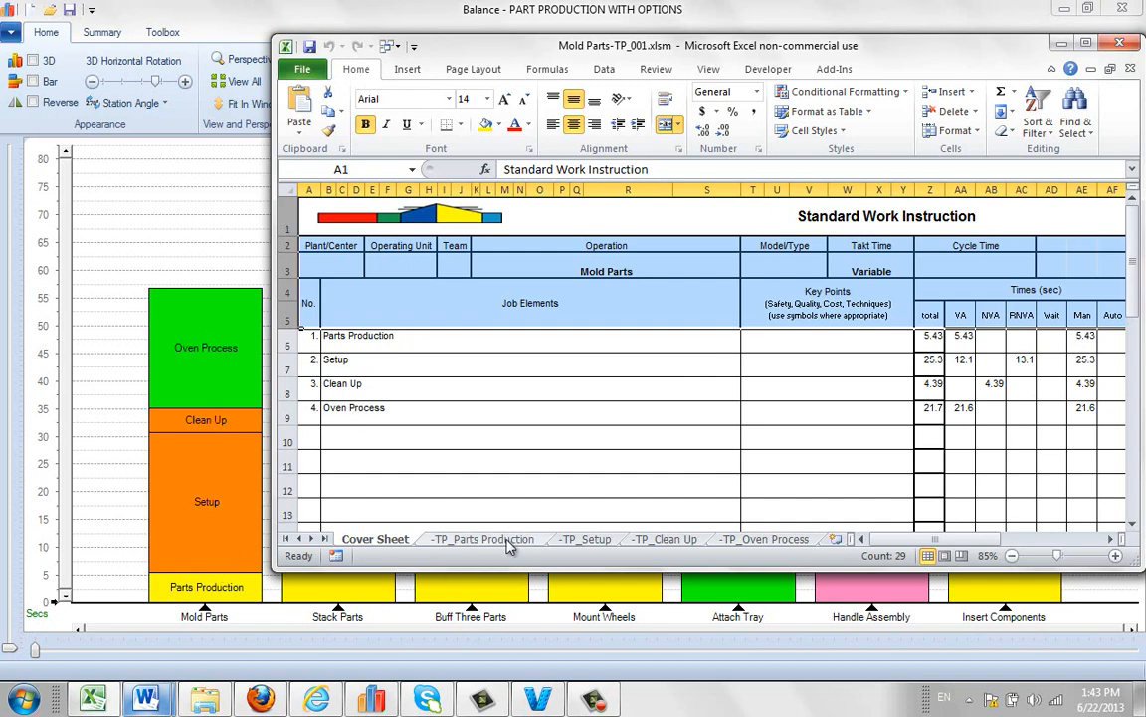
{"action": "left_click", "coordinate": [482, 537]}
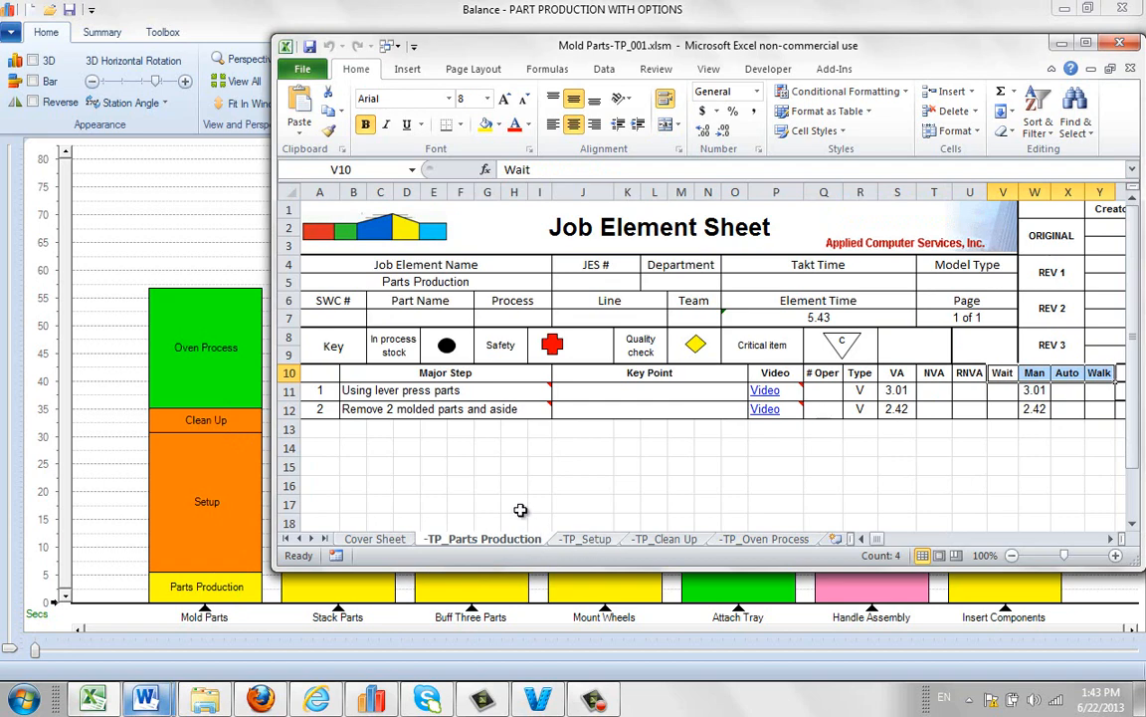
{"action": "left_click", "coordinate": [585, 537]}
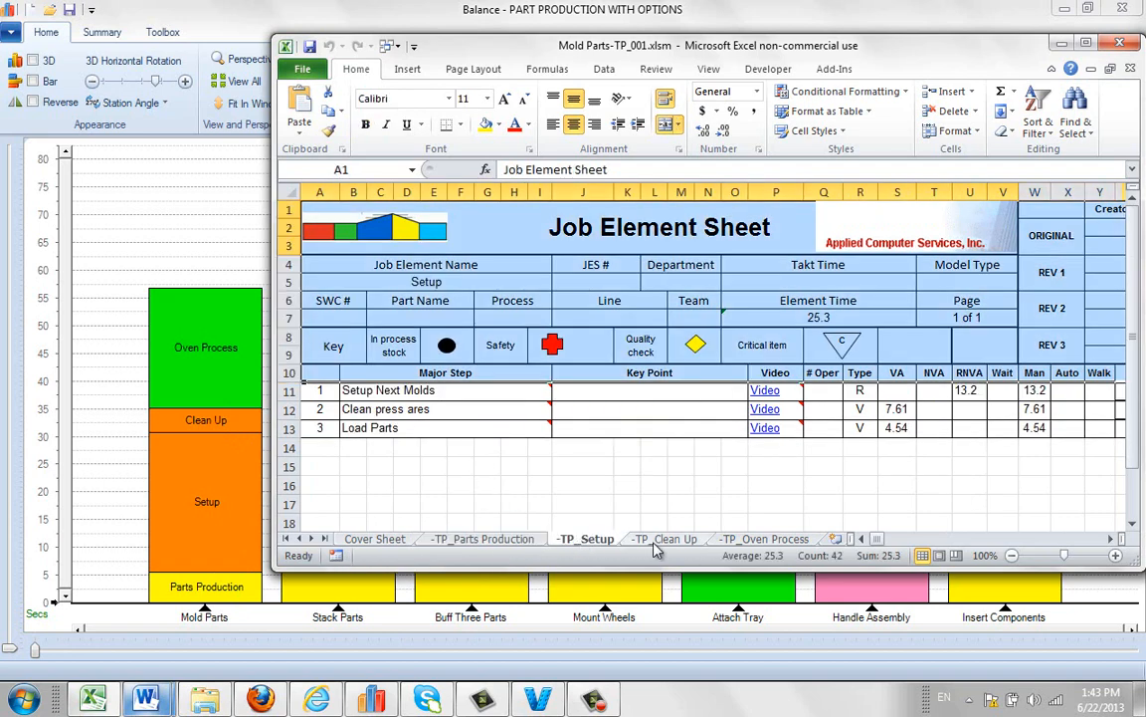
{"action": "left_click", "coordinate": [764, 537]}
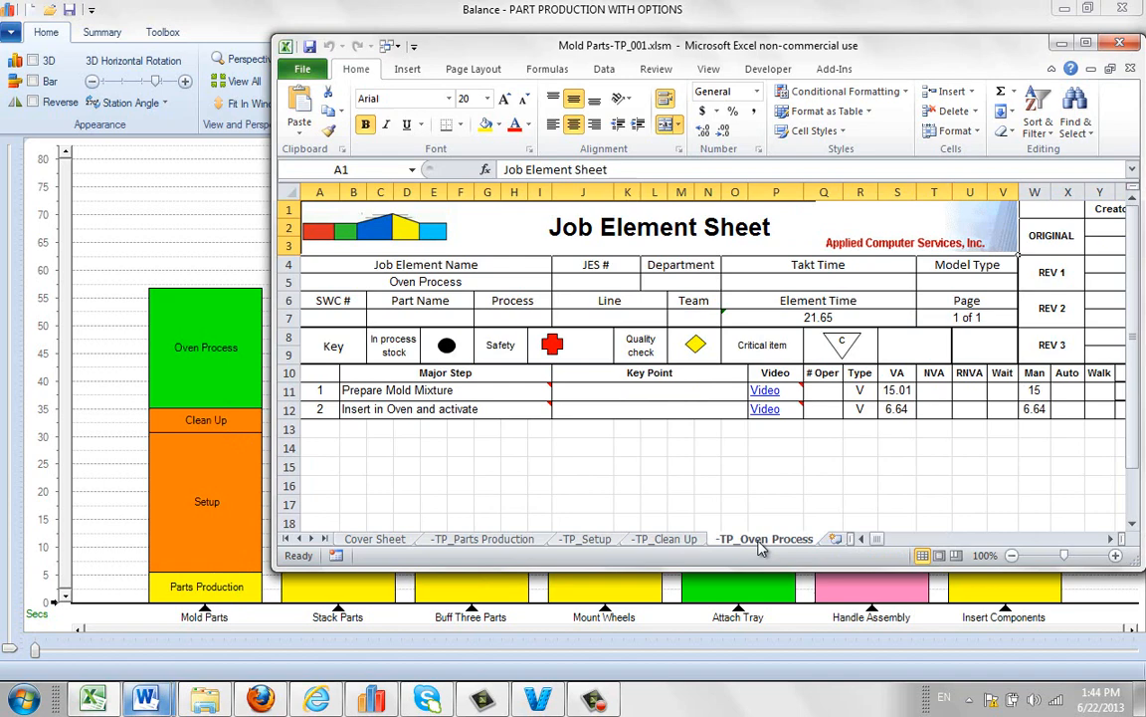
{"action": "mouse_move", "coordinate": [423, 486]}
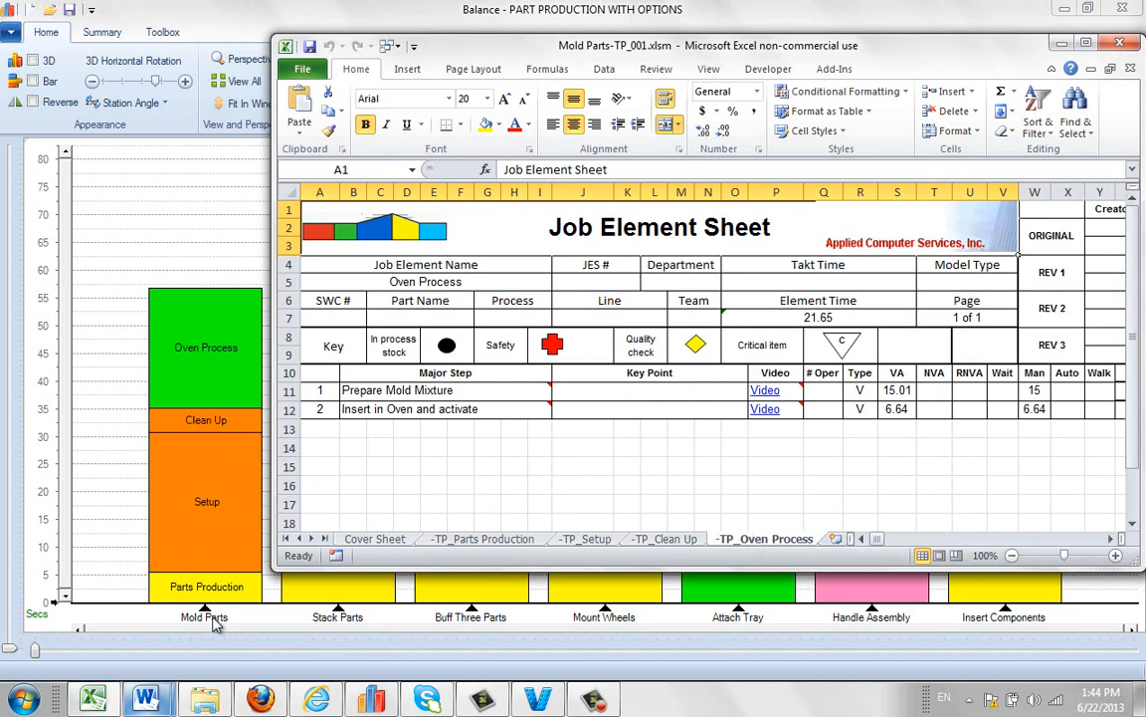
{"action": "left_click", "coordinate": [215, 697]}
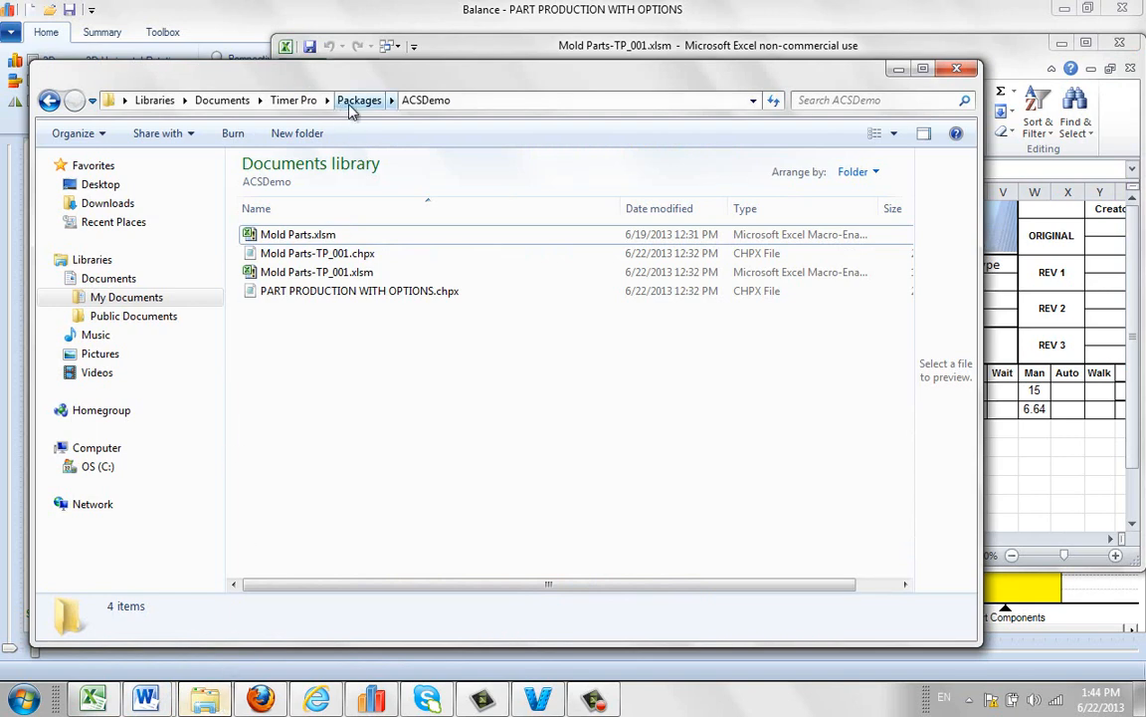
{"action": "mouse_move", "coordinate": [434, 76]}
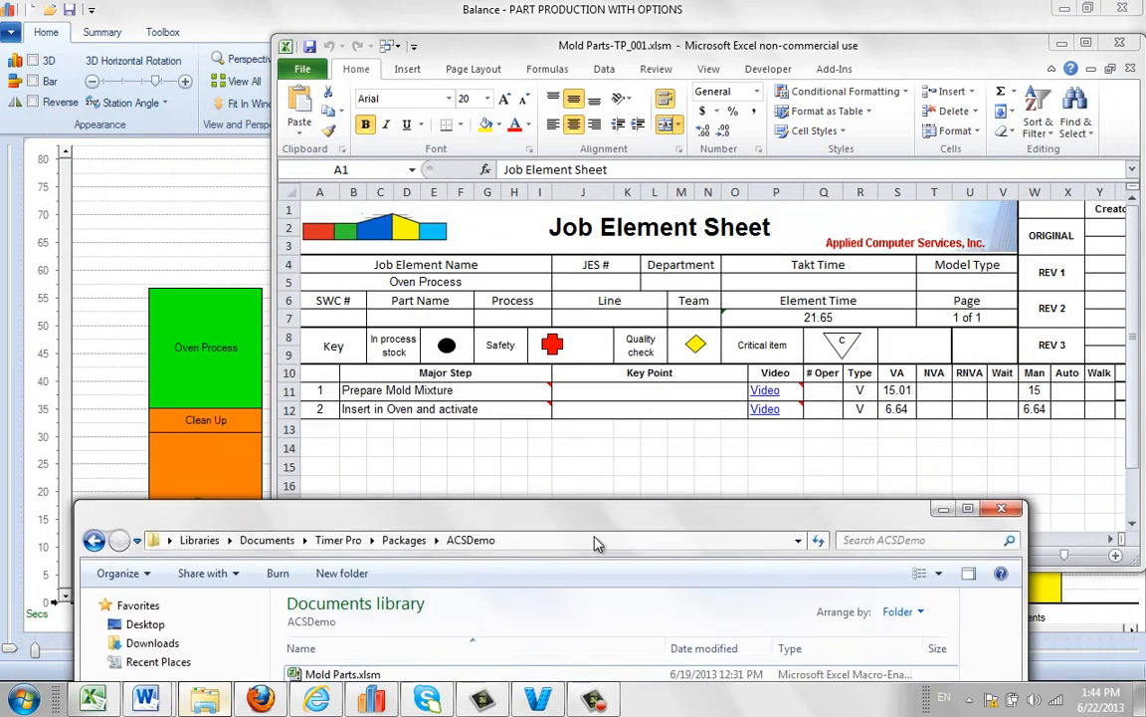
Step: Move the ACSDemo folder window down to uncover the Excel job element sheet
{"action": "left_click_drag", "start_coordinate": [597, 521], "coordinate": [627, 552]}
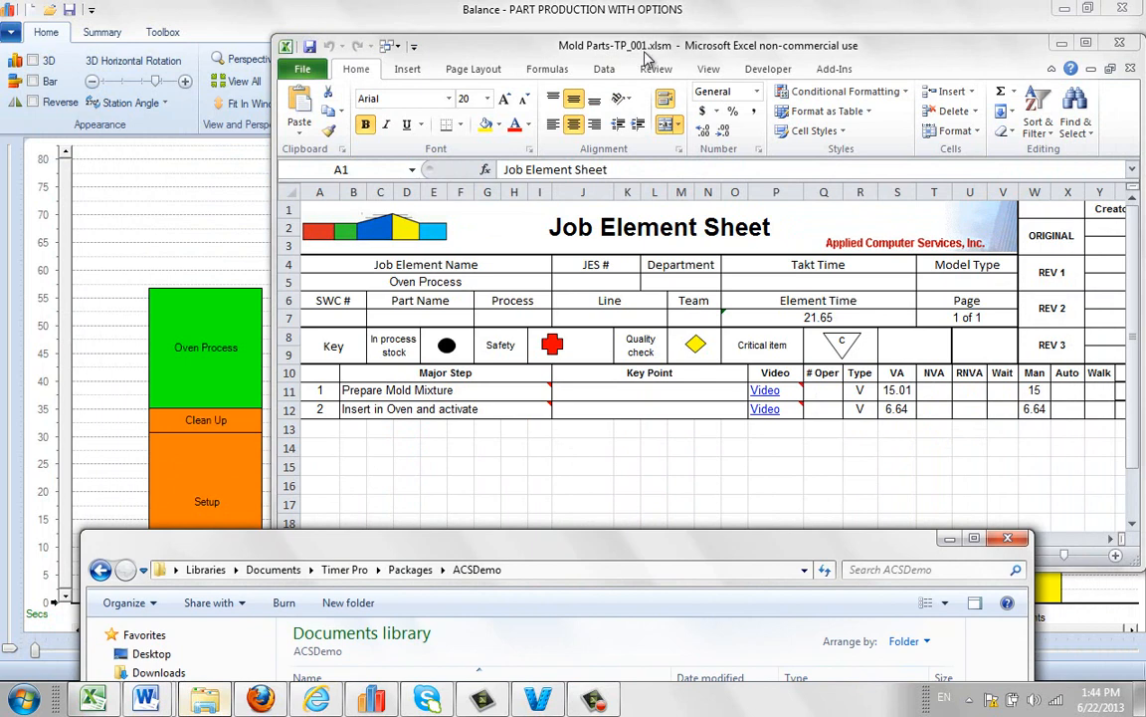
{"action": "mouse_move", "coordinate": [661, 55]}
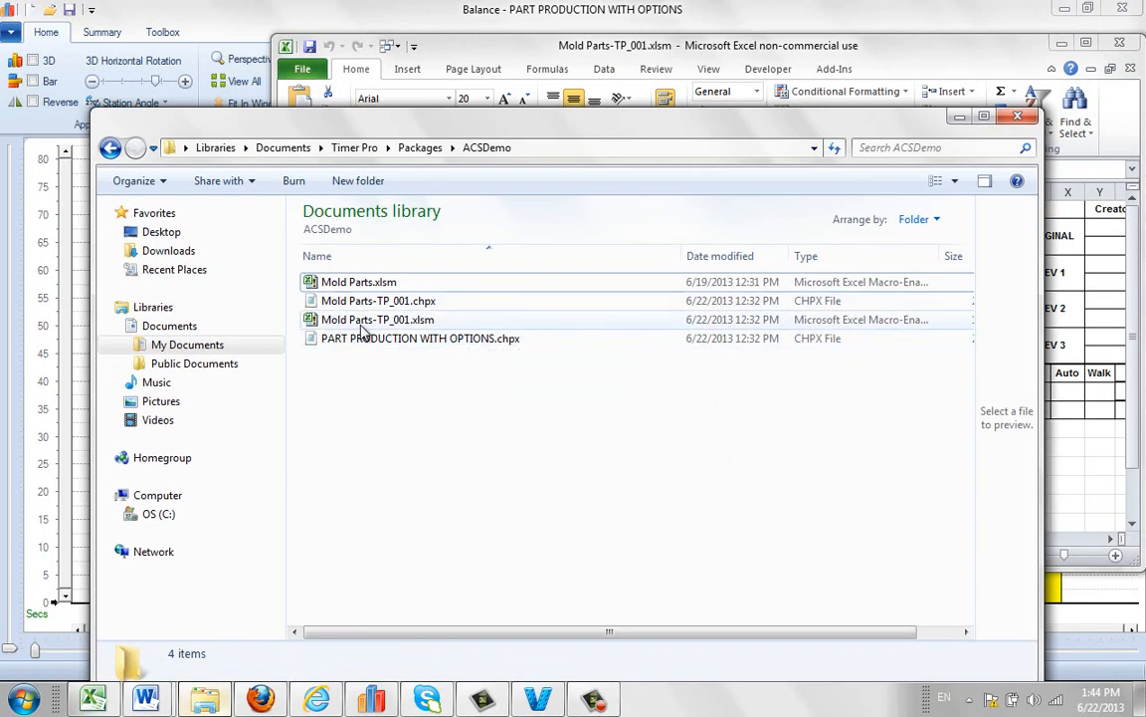
{"action": "mouse_move", "coordinate": [376, 319]}
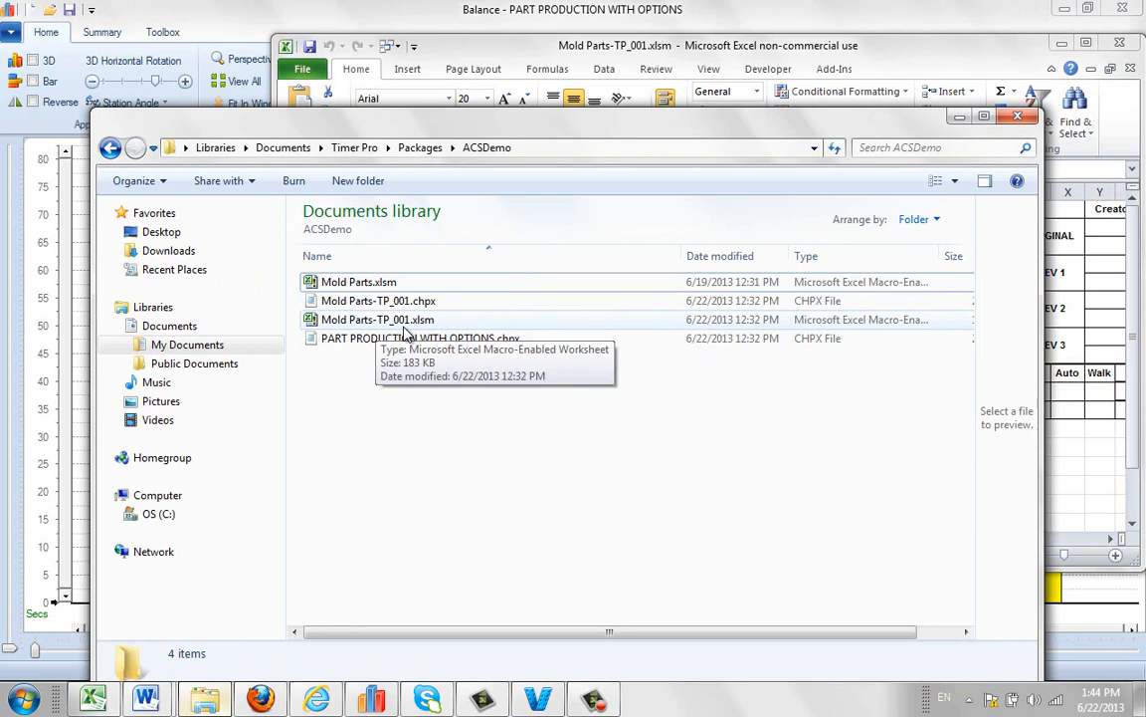
{"action": "mouse_move", "coordinate": [430, 328]}
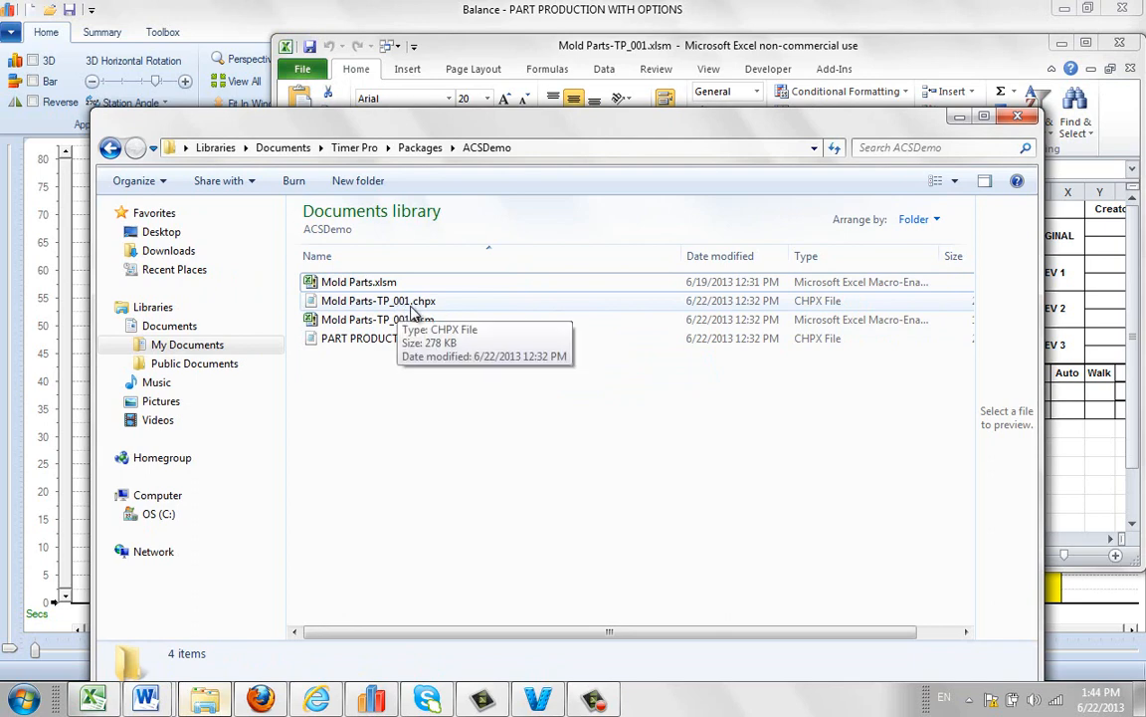
{"action": "mouse_move", "coordinate": [421, 316]}
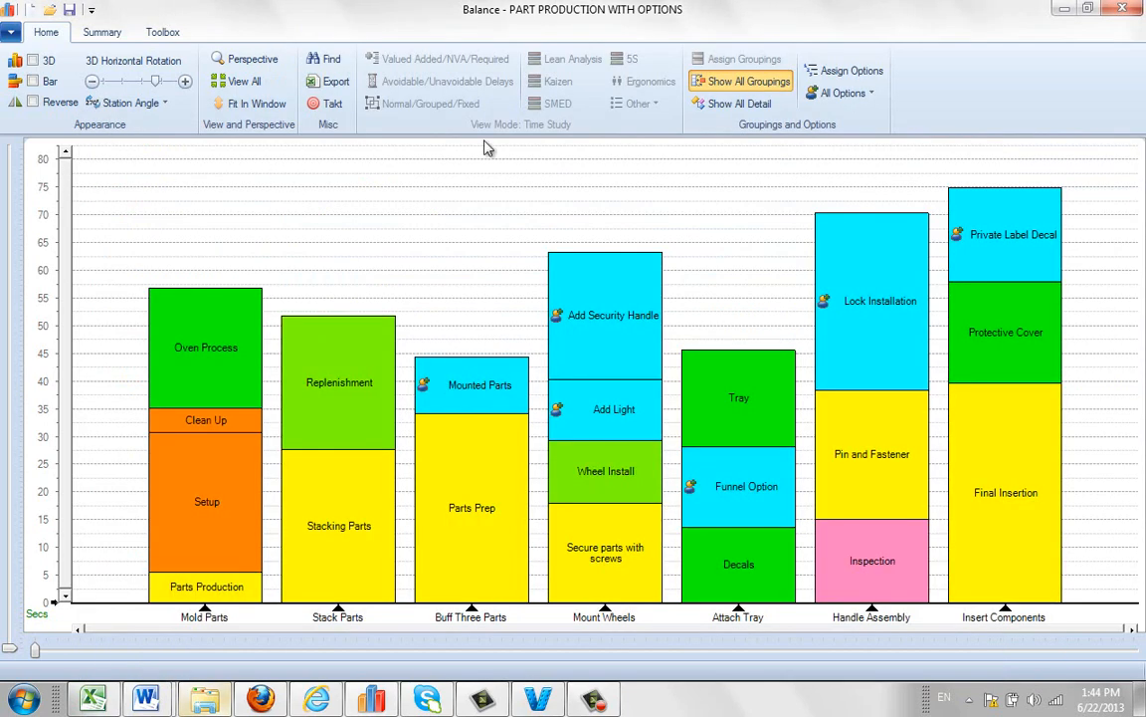
{"action": "mouse_move", "coordinate": [673, 10]}
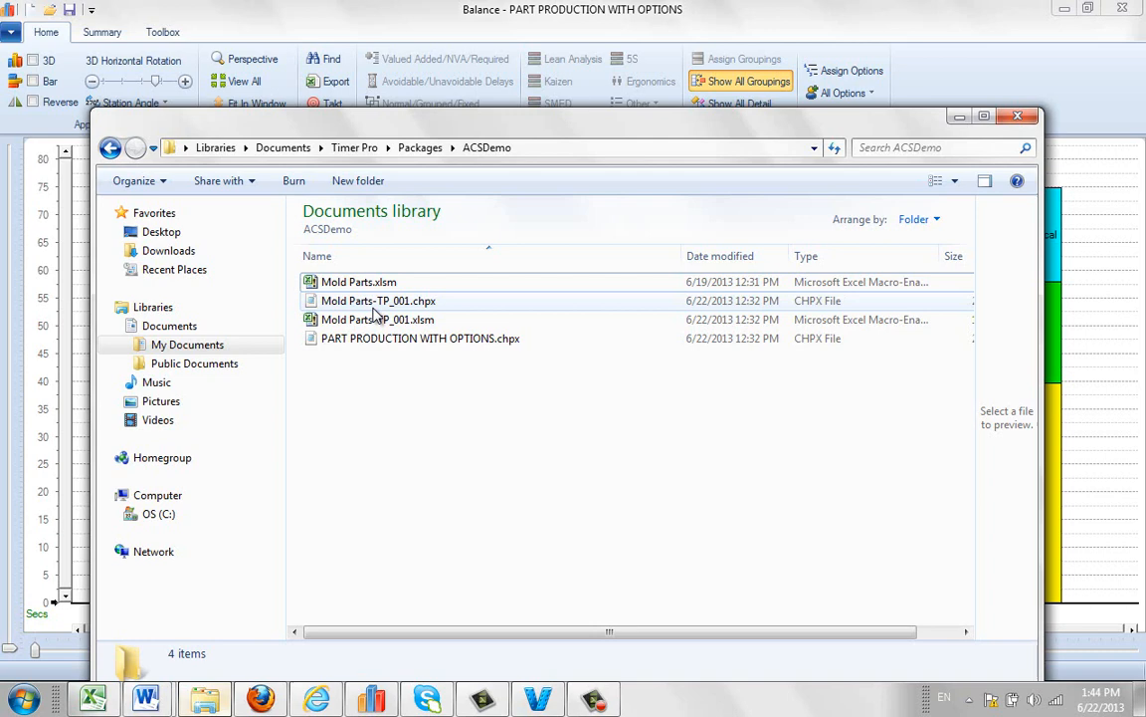
{"action": "mouse_move", "coordinate": [402, 314]}
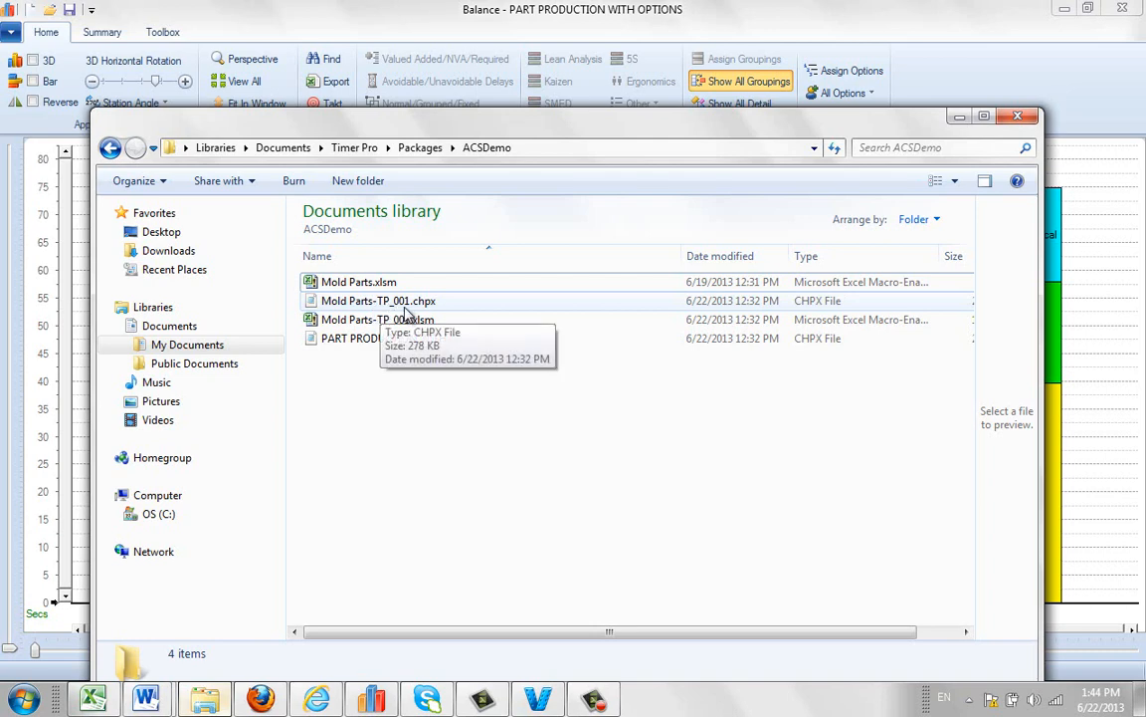
{"action": "mouse_move", "coordinate": [438, 318]}
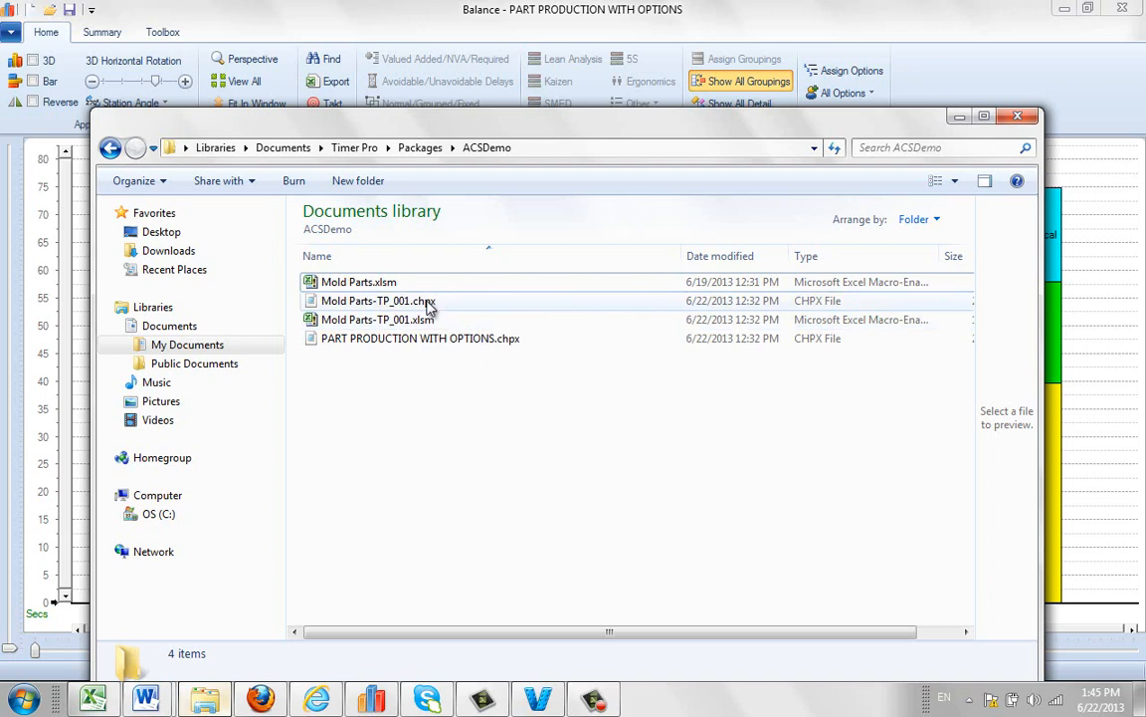
{"action": "mouse_move", "coordinate": [422, 307]}
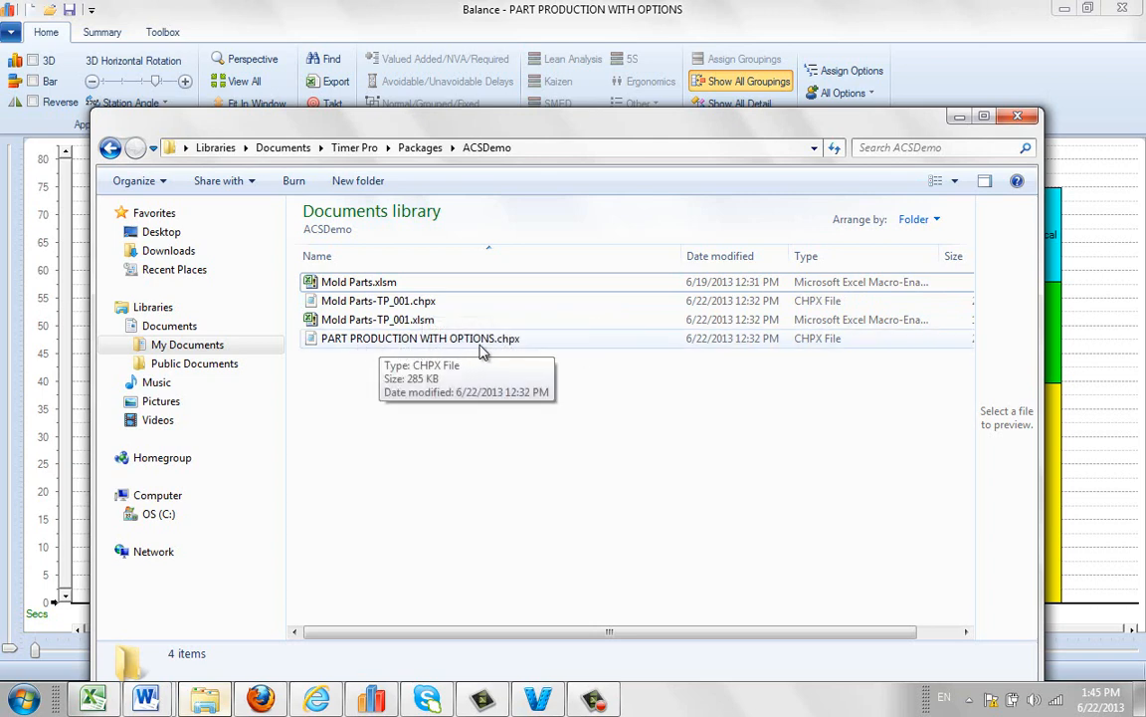
{"action": "mouse_move", "coordinate": [422, 348]}
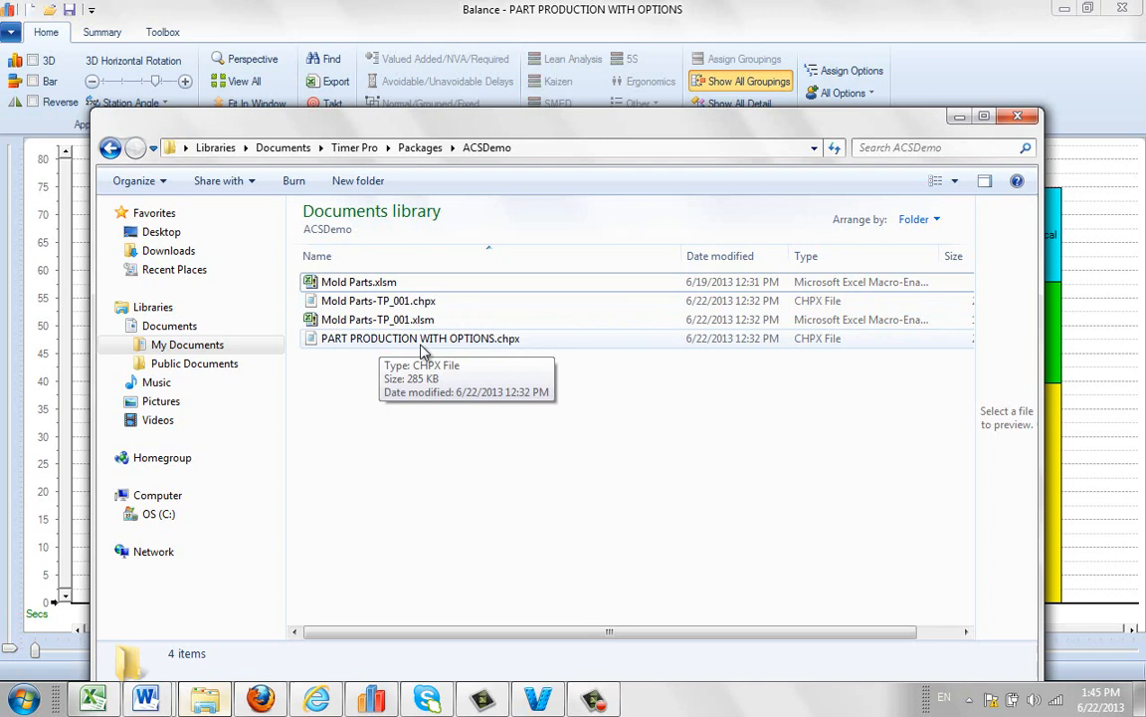
{"action": "mouse_move", "coordinate": [497, 346]}
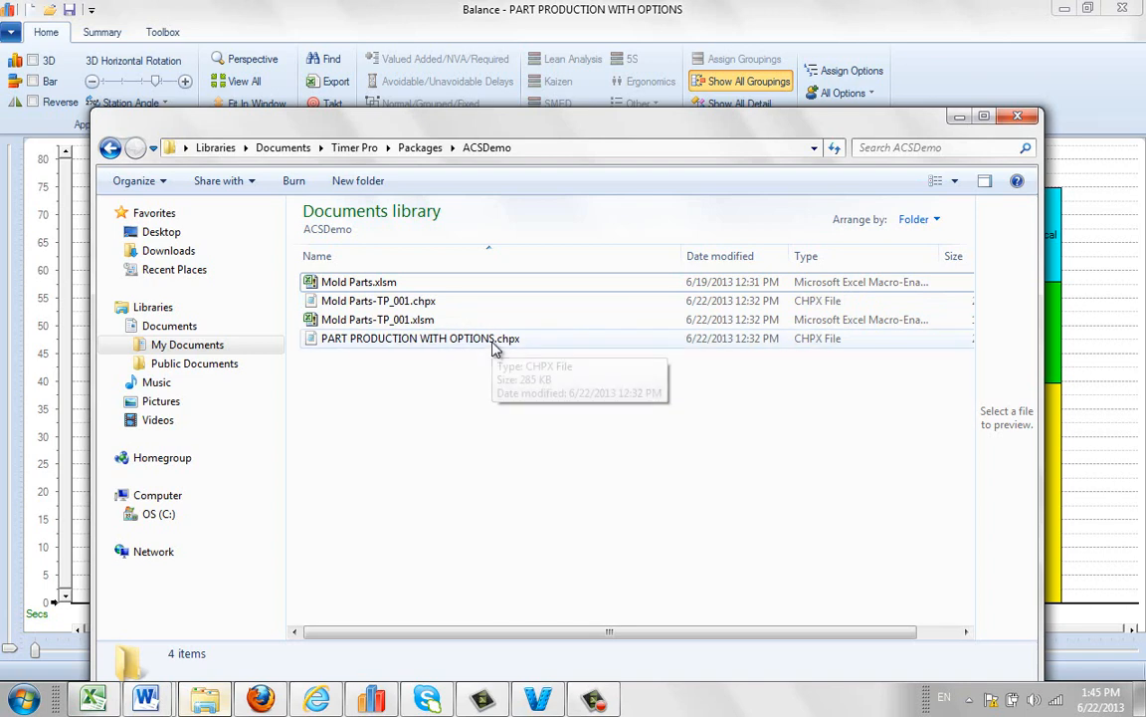
{"action": "mouse_move", "coordinate": [956, 135]}
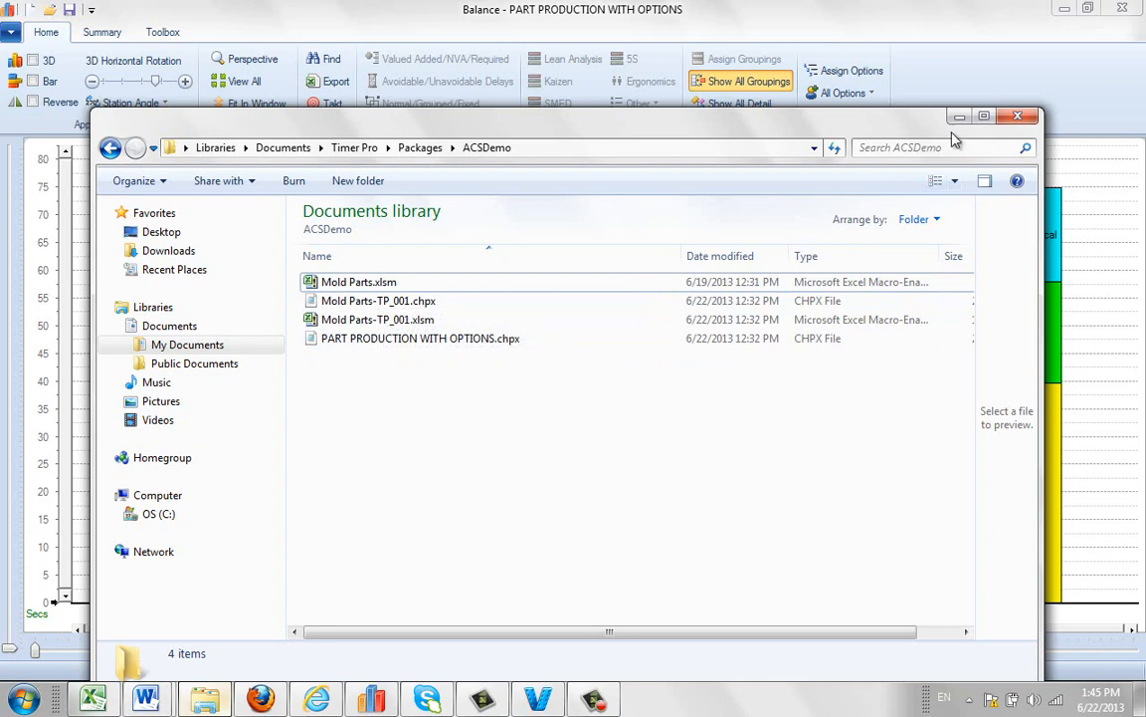
Step: Run Package Station on Stack Parts, set the sheet aside and dismiss the four-element results list
{"action": "left_click", "coordinate": [1017, 119]}
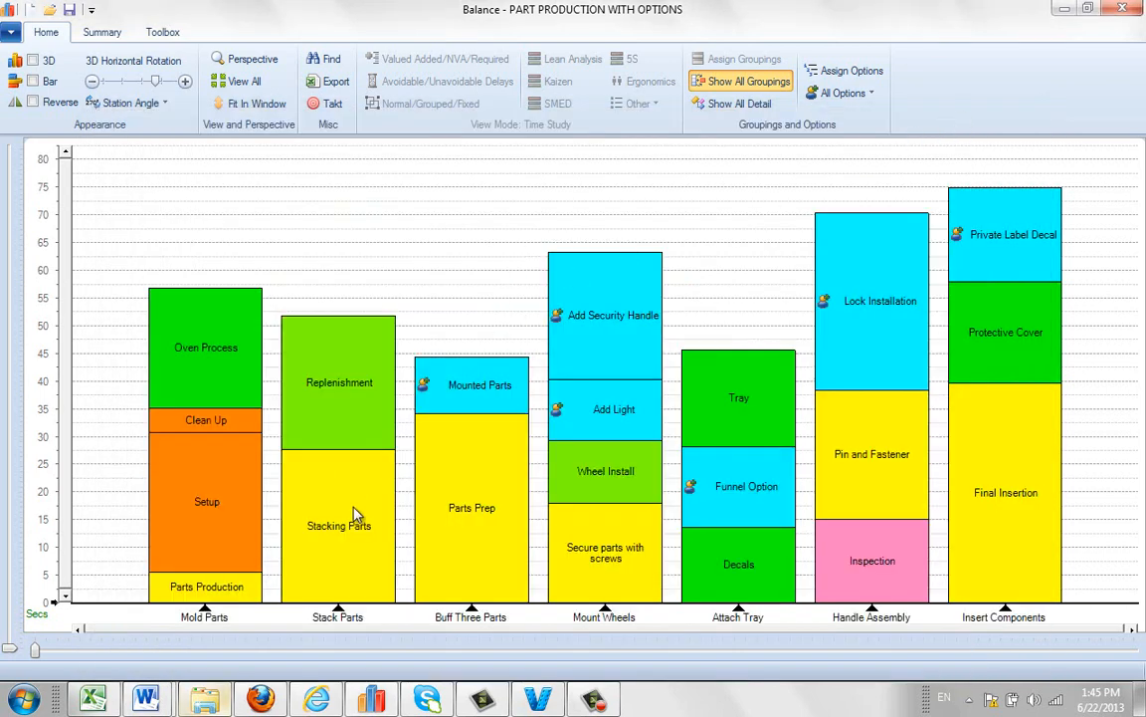
{"action": "mouse_move", "coordinate": [346, 607]}
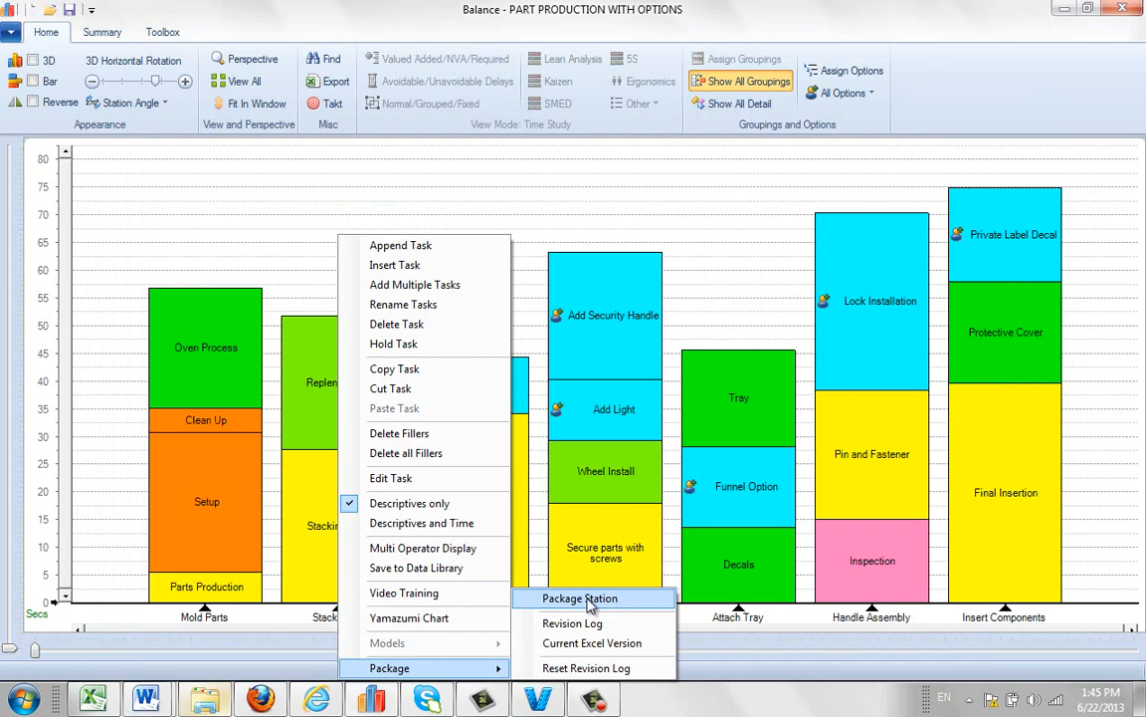
{"action": "left_click", "coordinate": [588, 598]}
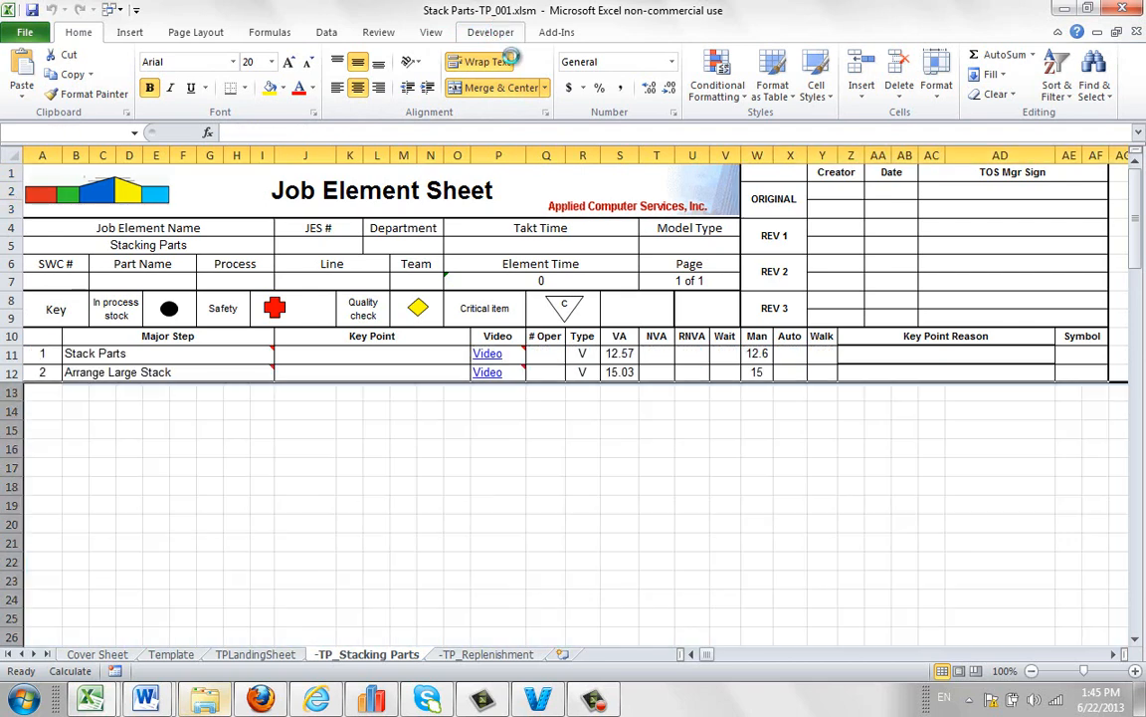
{"action": "left_click", "coordinate": [493, 653]}
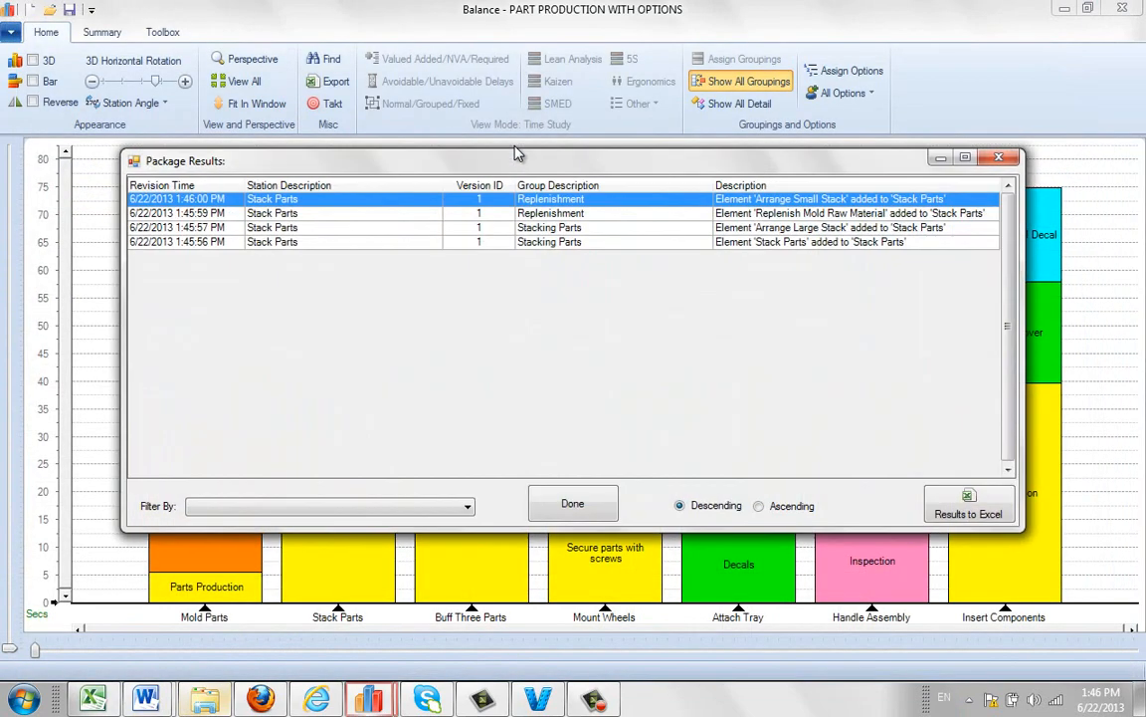
{"action": "mouse_move", "coordinate": [565, 275]}
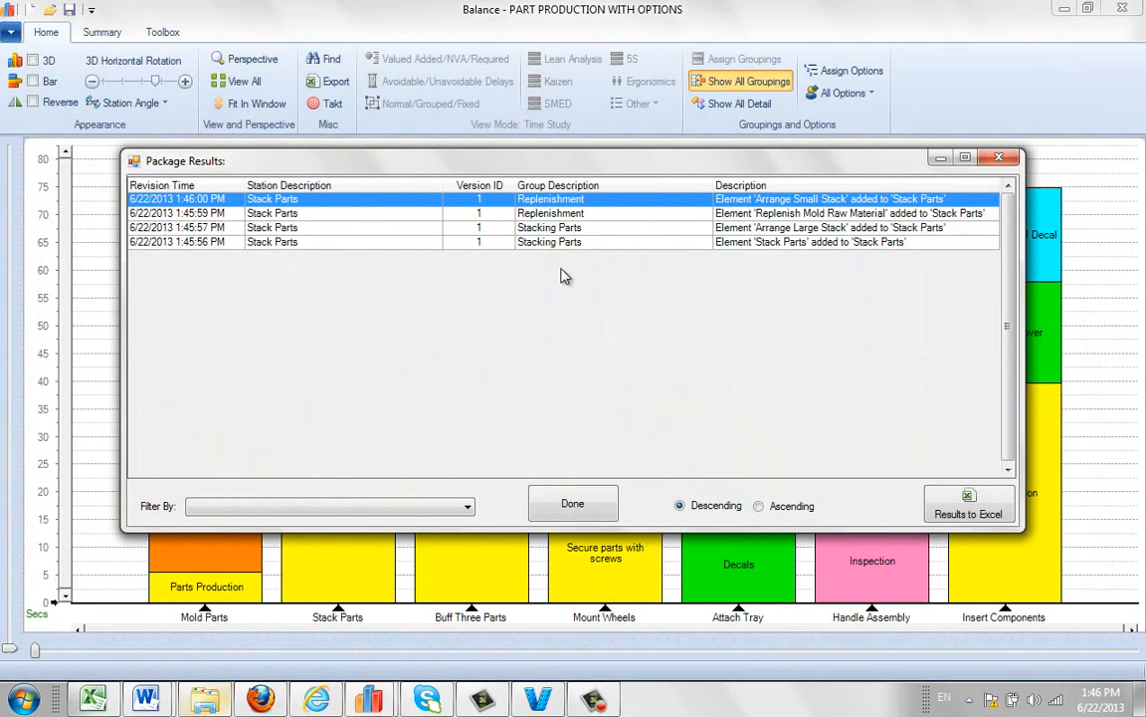
{"action": "mouse_move", "coordinate": [565, 205]}
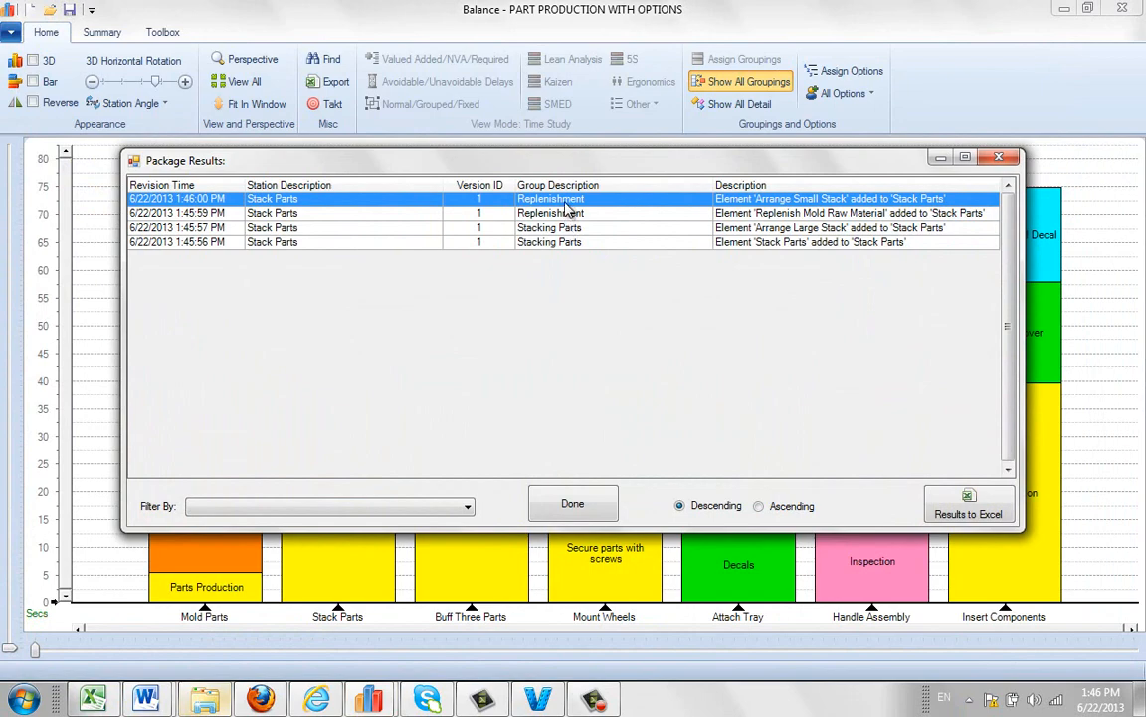
{"action": "left_click", "coordinate": [573, 502]}
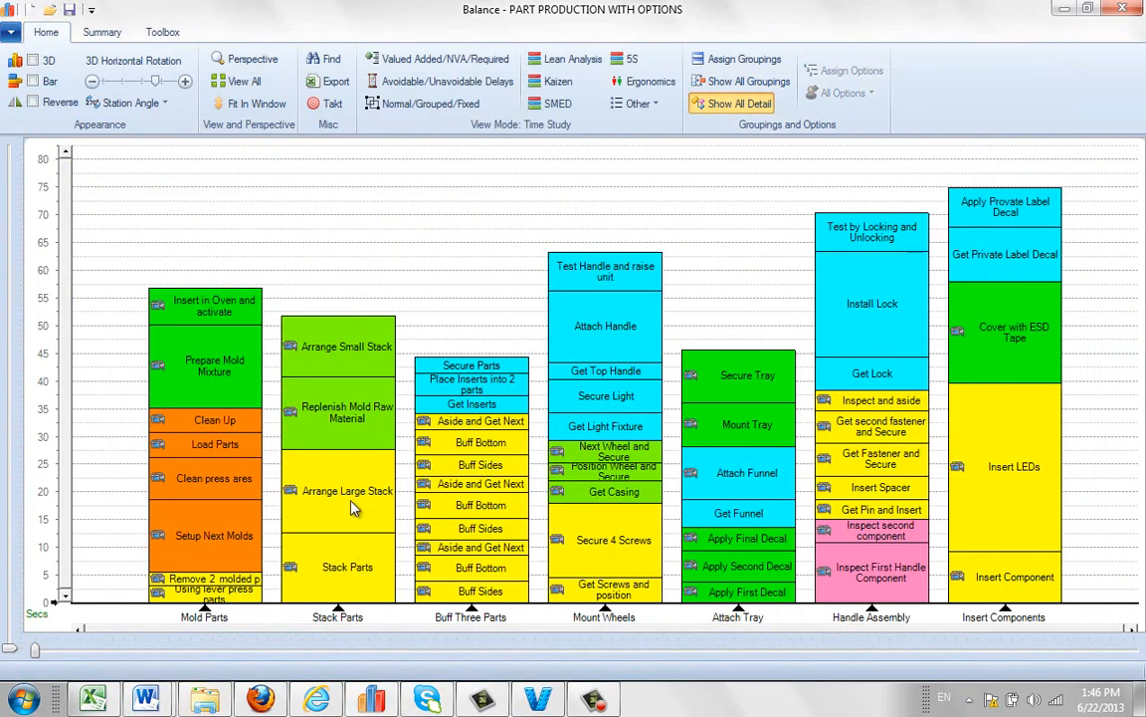
{"action": "mouse_move", "coordinate": [356, 394]}
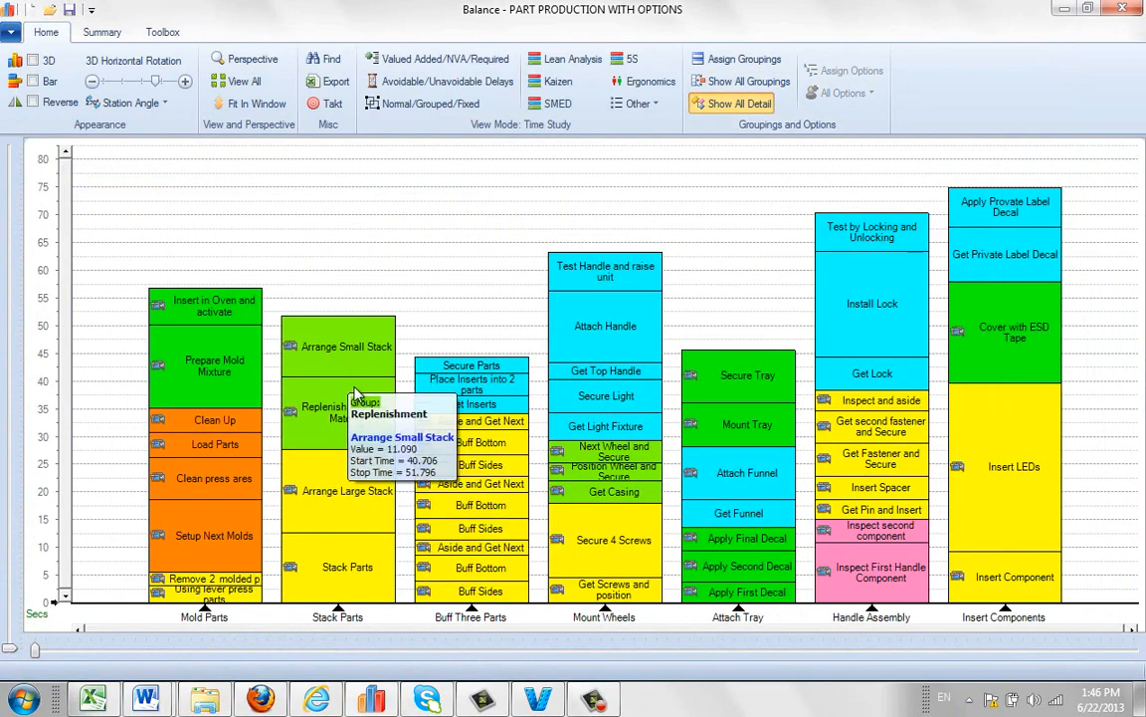
{"action": "mouse_move", "coordinate": [326, 597]}
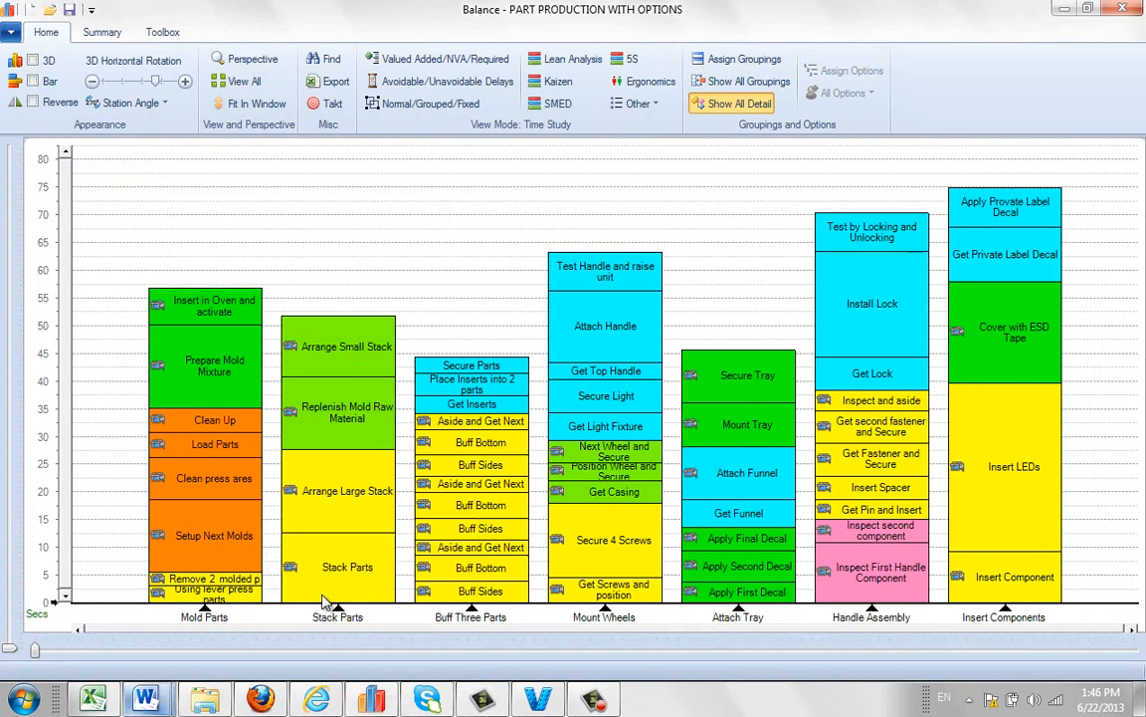
Step: Run Package Station on the Stack Parts bar again to regenerate its Excel workbook
{"action": "right_click", "coordinate": [334, 601]}
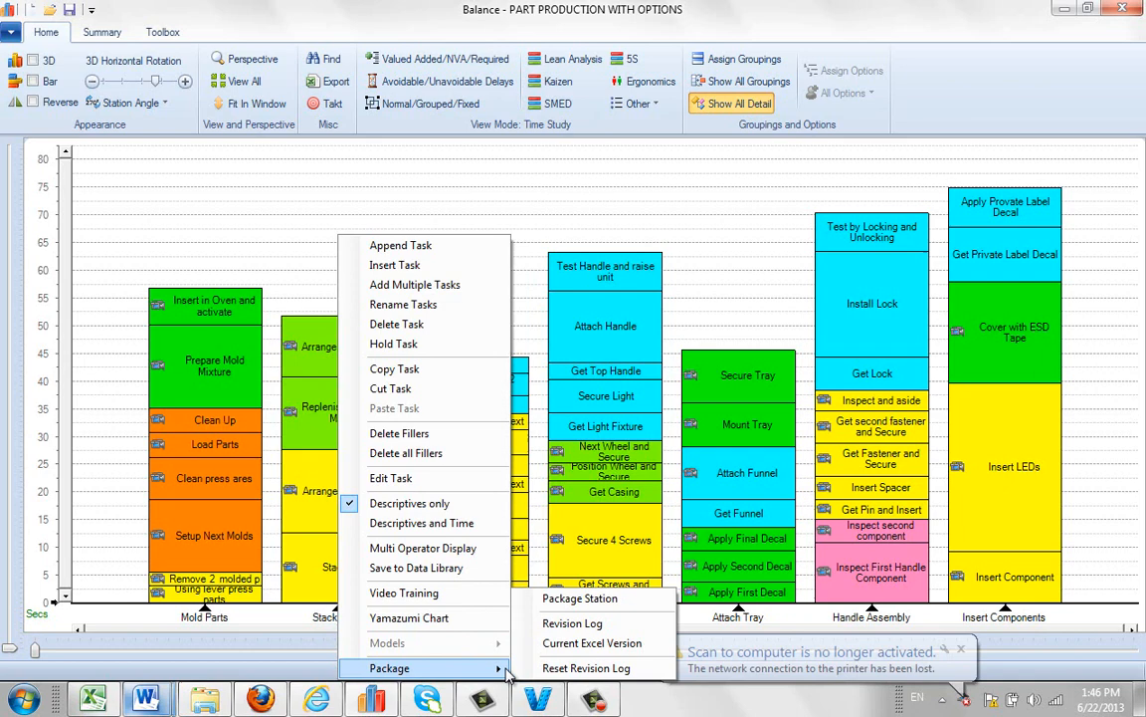
{"action": "left_click", "coordinate": [585, 643]}
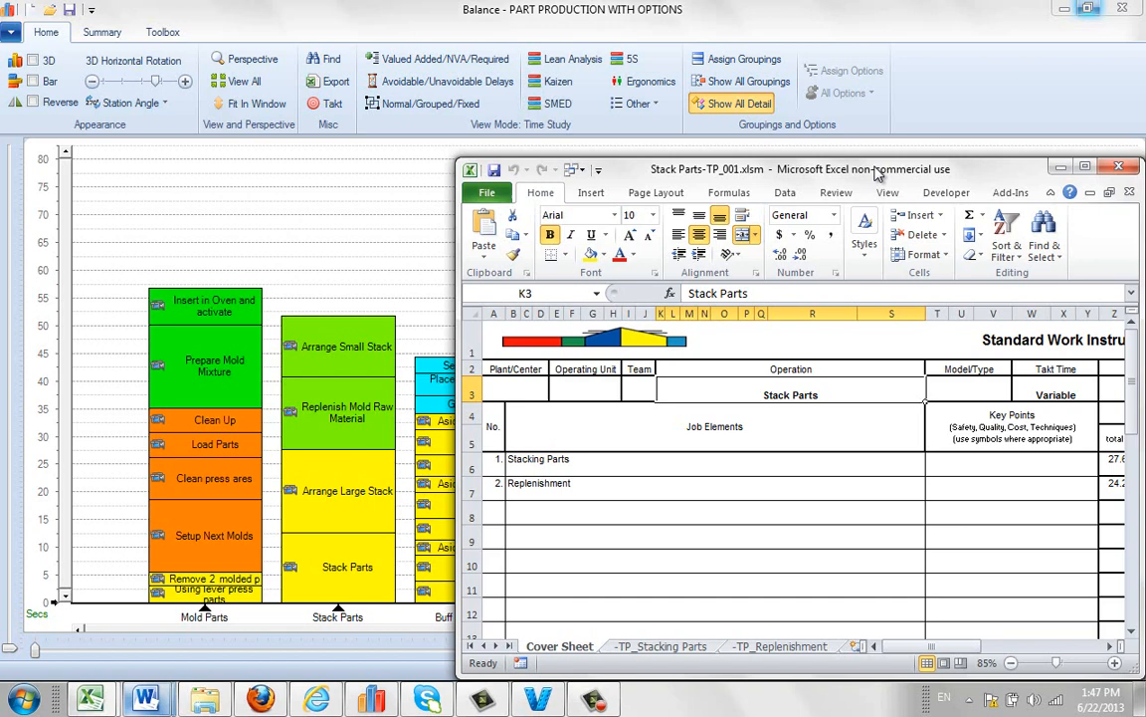
Step: Restore the Stack Parts workbook in Excel from the taskbar
{"action": "left_click", "coordinate": [1119, 167]}
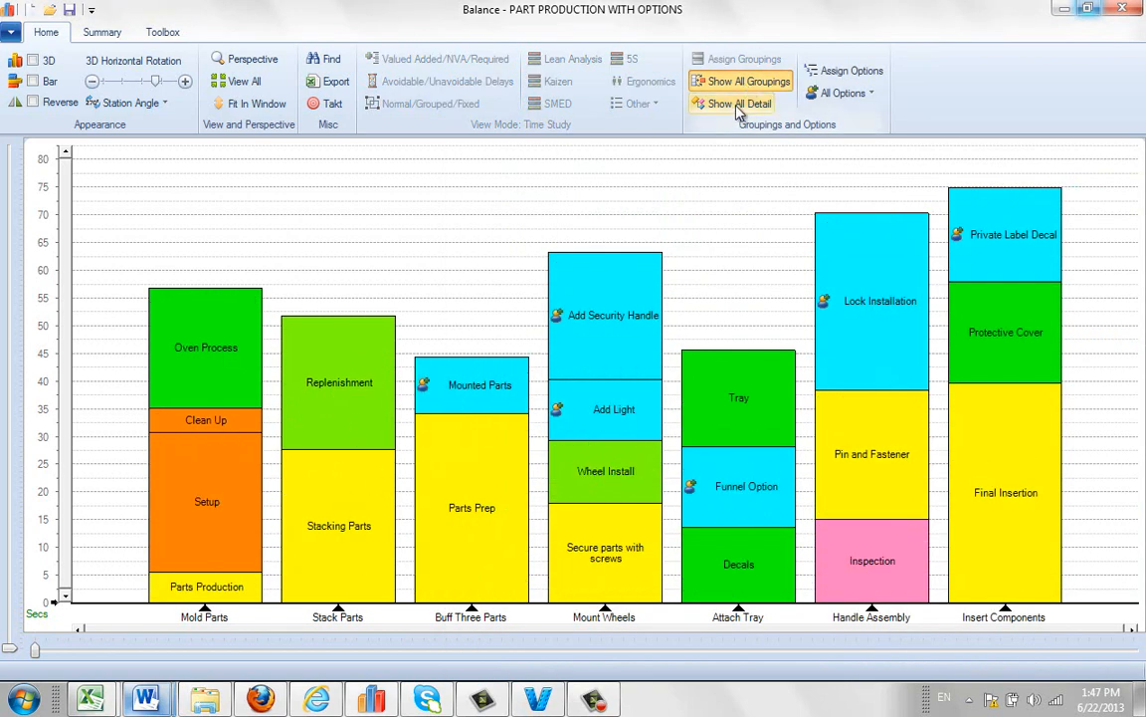
{"action": "left_click", "coordinate": [736, 103]}
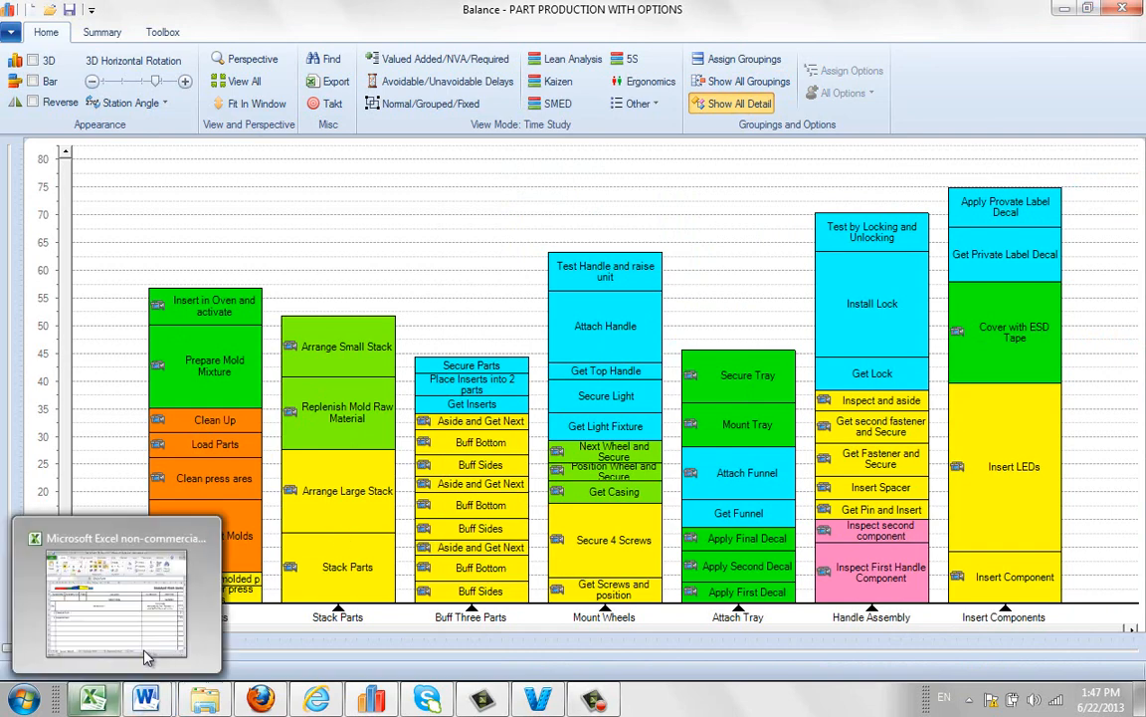
{"action": "left_click", "coordinate": [118, 607]}
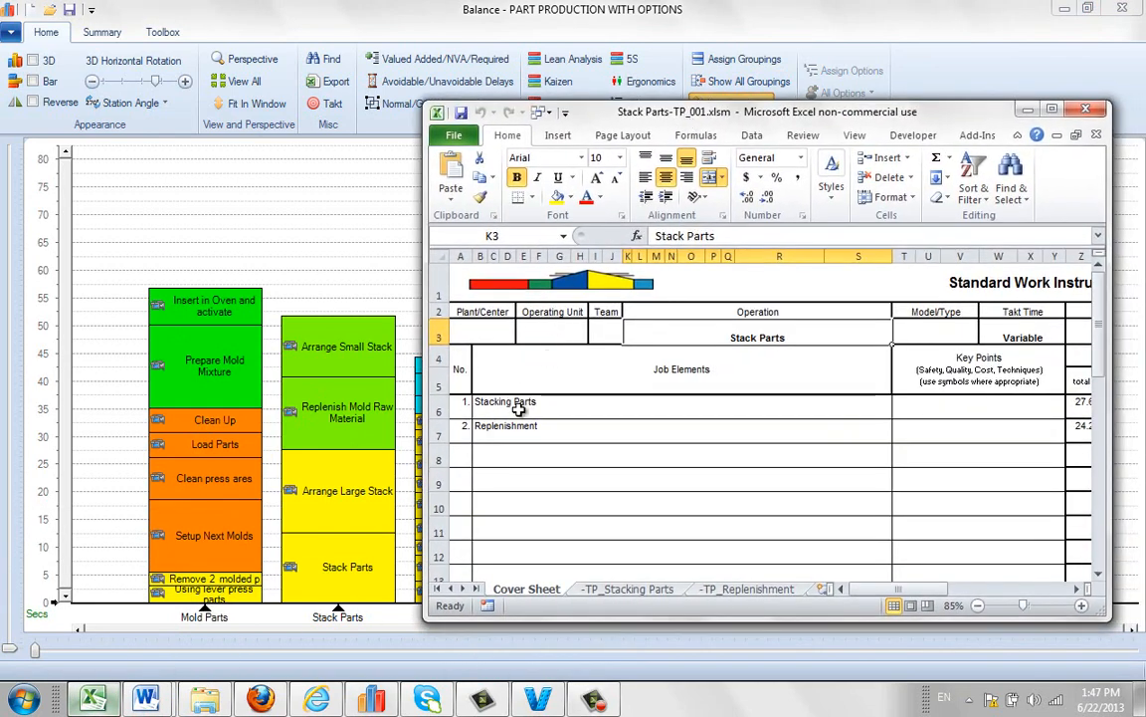
Step: Review the TP_Stacking Parts job element sheet, scrolling across its columns
{"action": "left_click", "coordinate": [629, 589]}
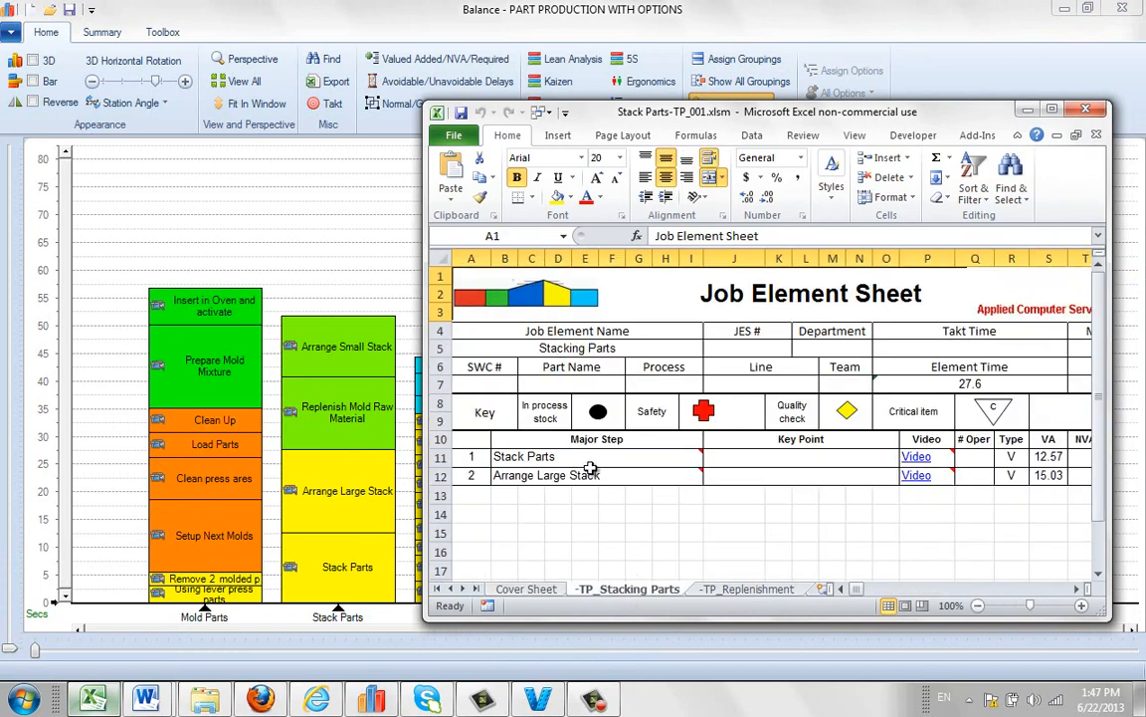
{"action": "mouse_move", "coordinate": [939, 557]}
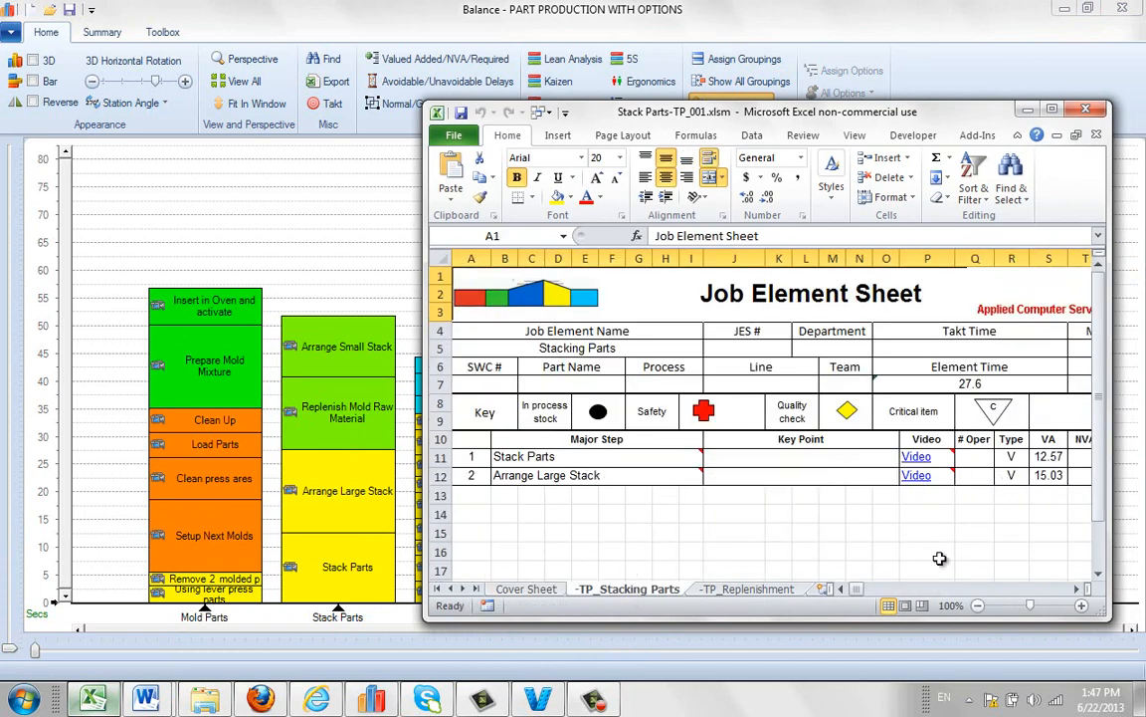
{"action": "scroll", "scroll_direction": "right", "scroll_amount": 3}
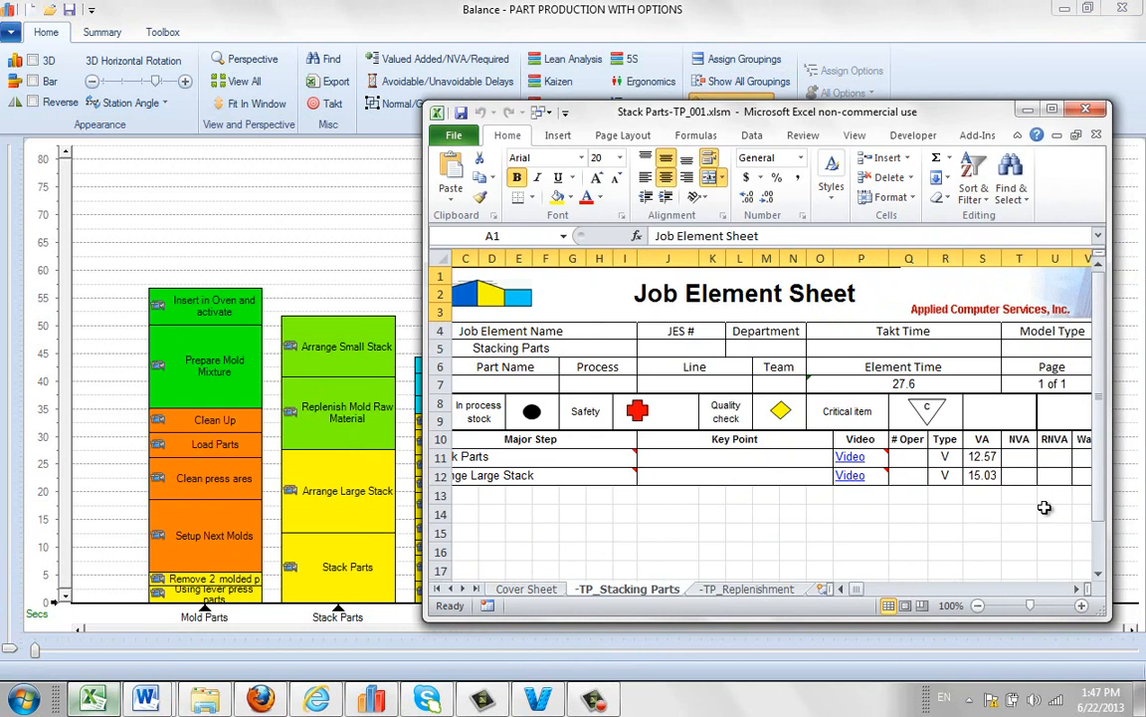
{"action": "left_click", "coordinate": [744, 589]}
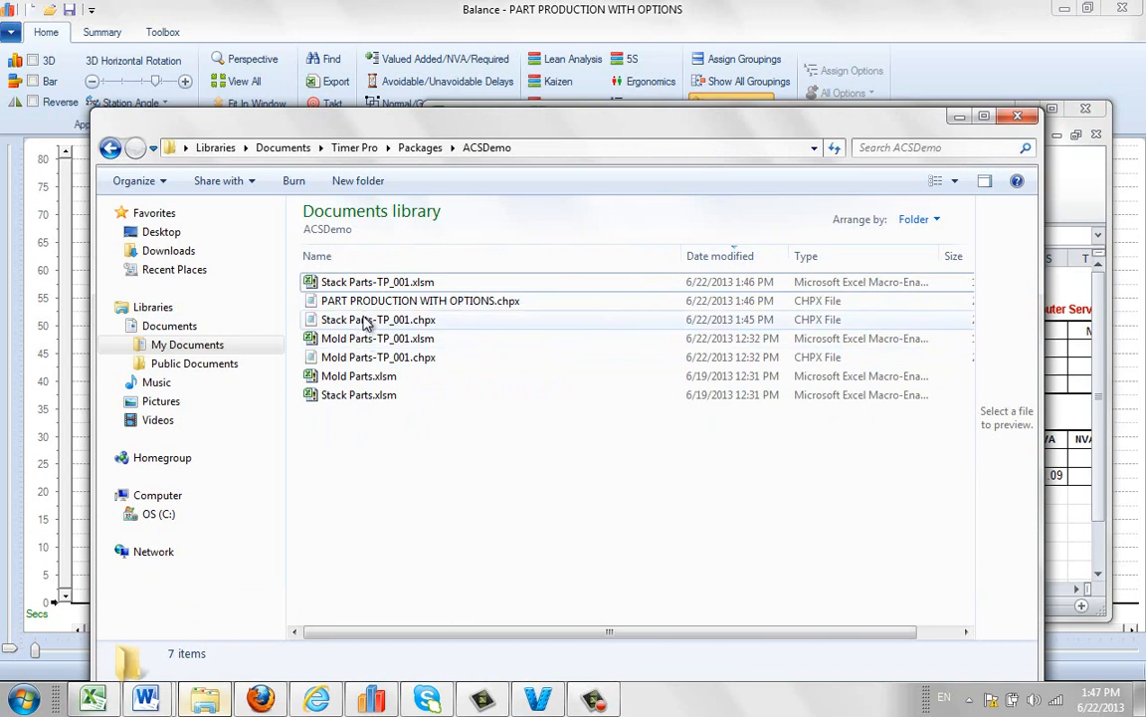
{"action": "mouse_move", "coordinate": [422, 330]}
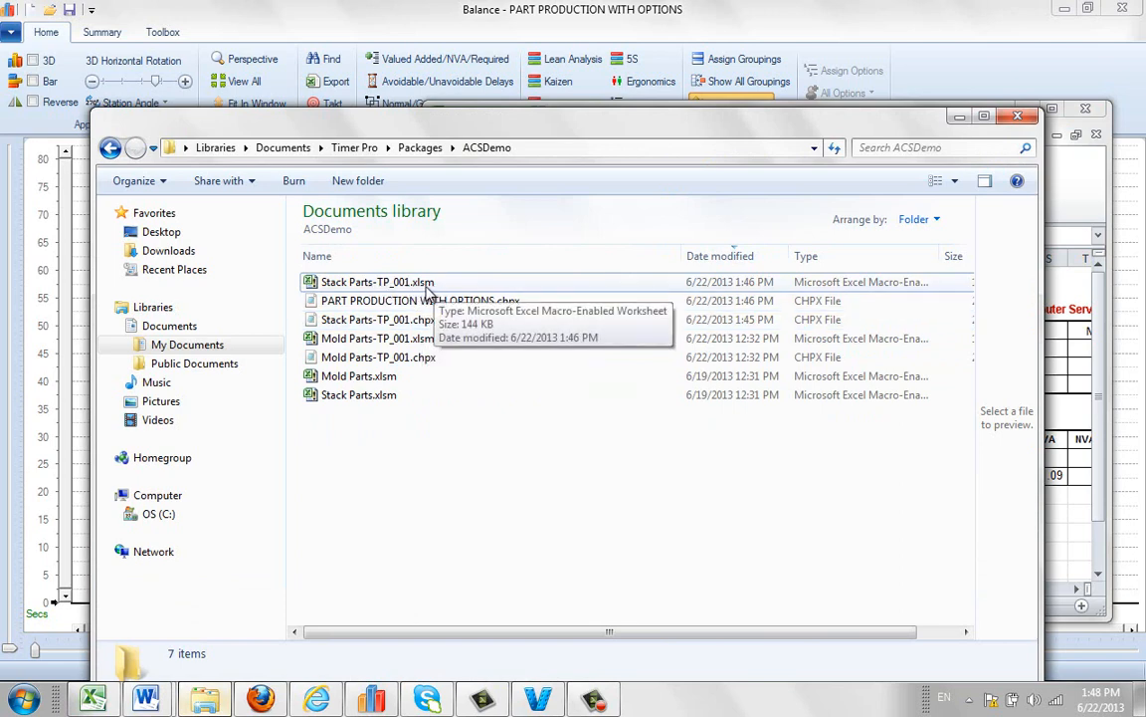
{"action": "mouse_move", "coordinate": [832, 183]}
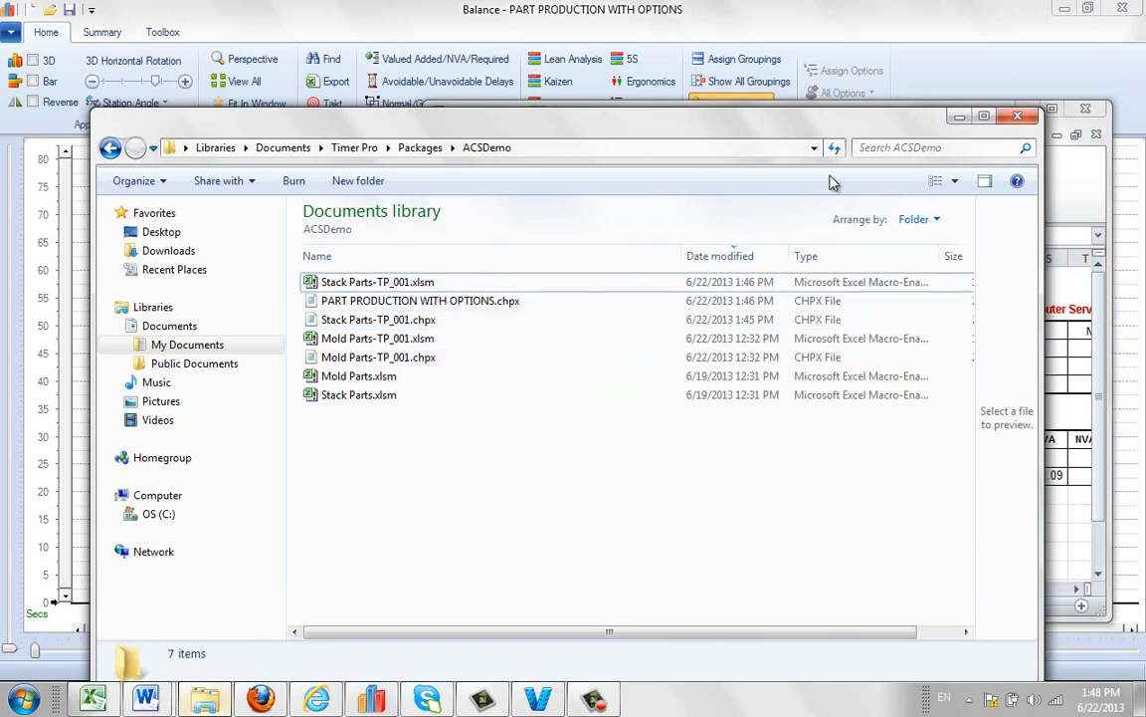
Step: Open Stack Parts-TP_001.xlsm from the ACSDemo folder in Excel
{"action": "double_click", "coordinate": [378, 283]}
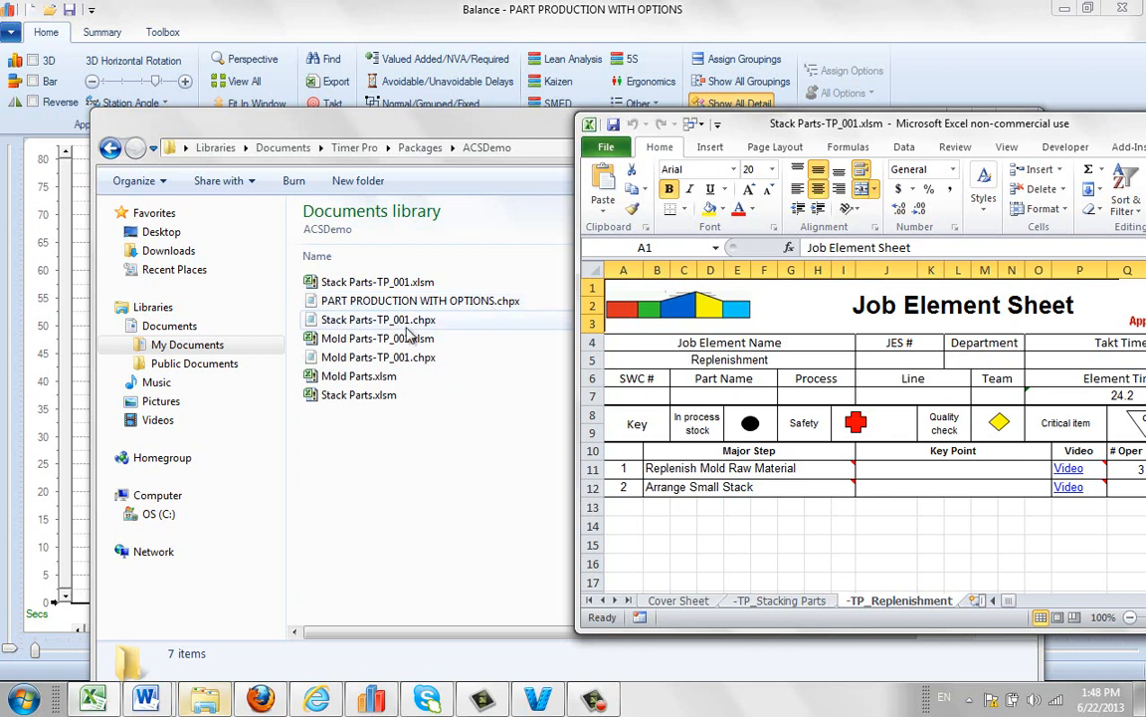
{"action": "mouse_move", "coordinate": [426, 328]}
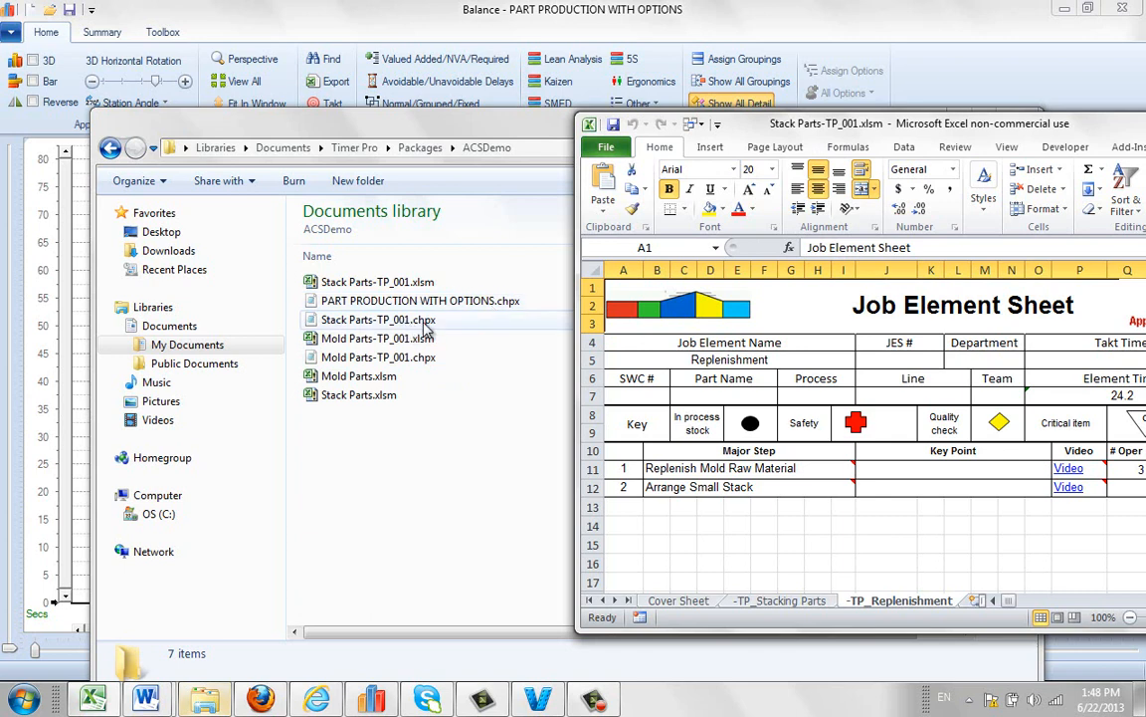